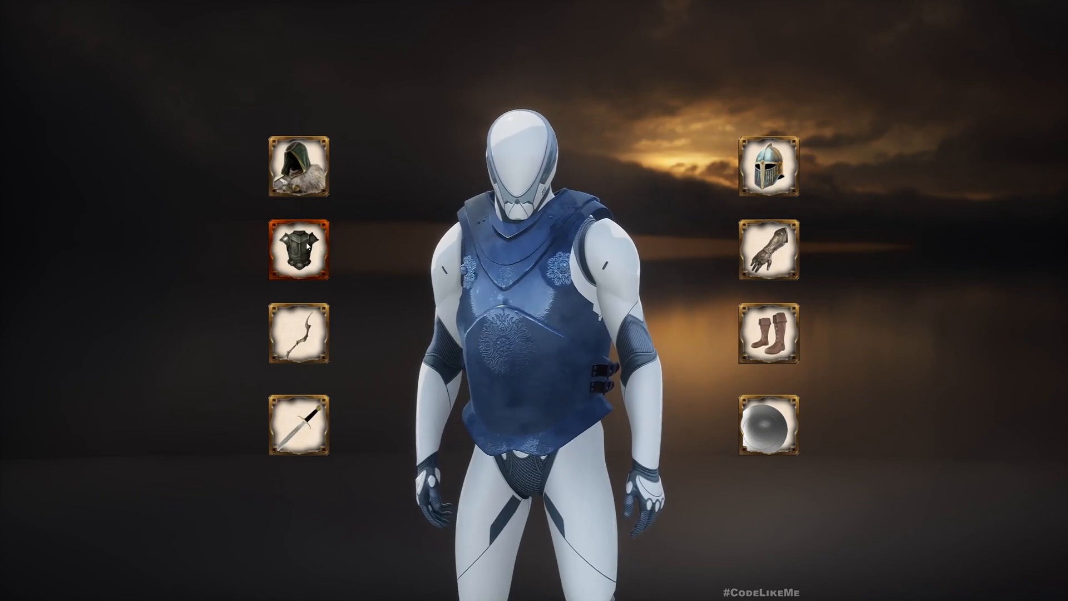
Open the chest armor gear list, return to the equipment slots, and reopen it.
{"action": "left_click", "coordinate": [303, 255]}
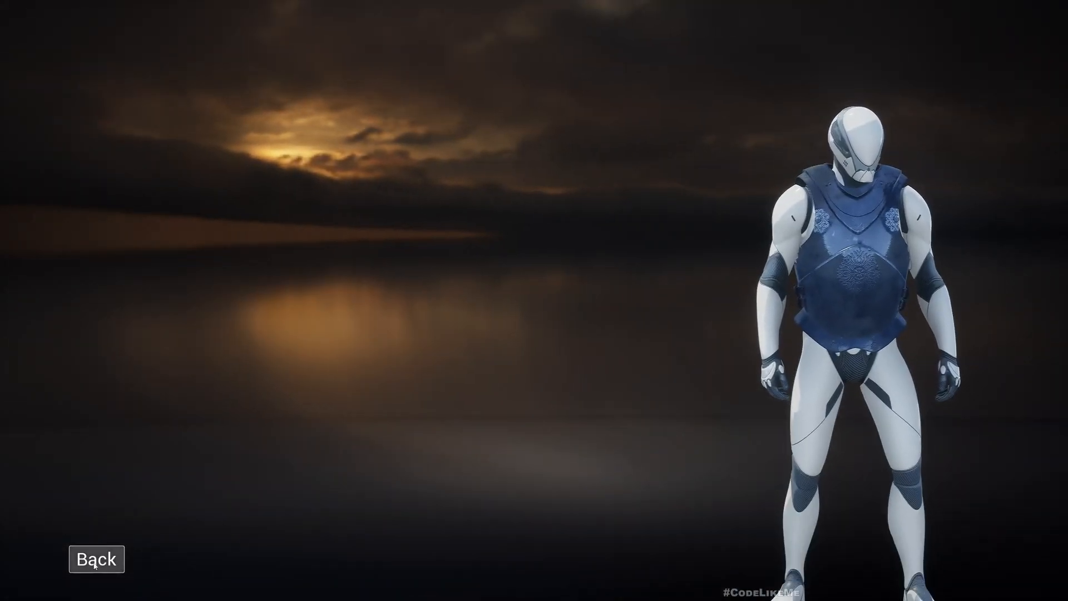
{"action": "left_click", "coordinate": [96, 559]}
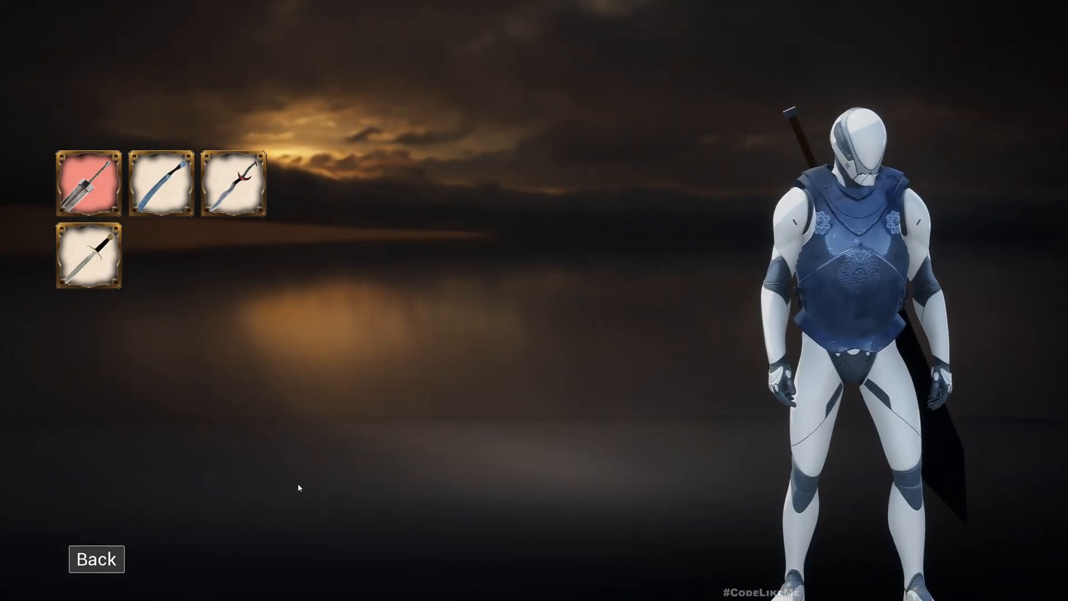
{"action": "mouse_move", "coordinate": [113, 526]}
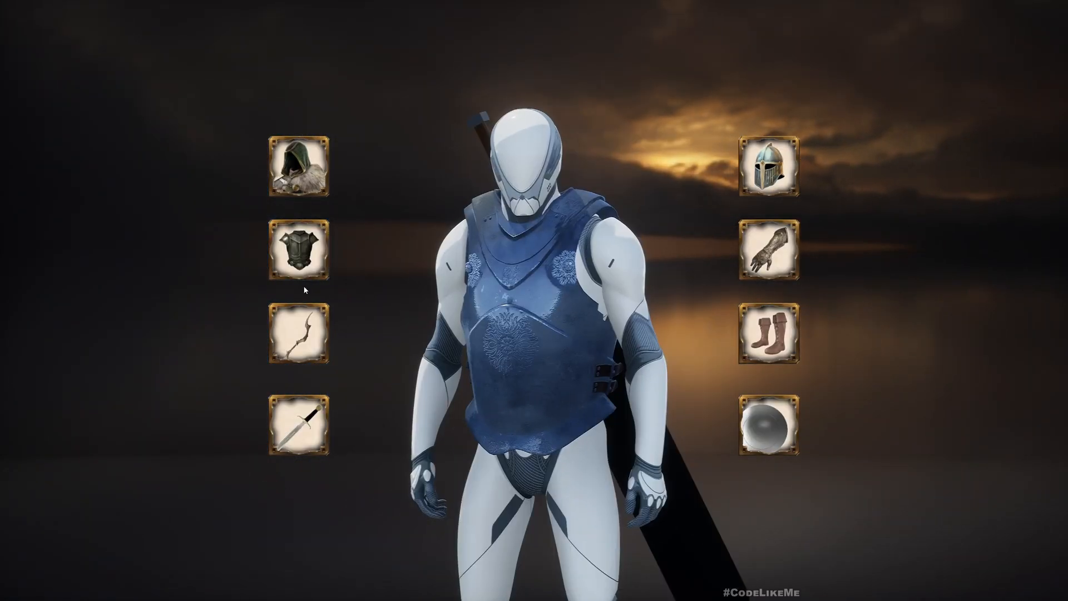
{"action": "left_click", "coordinate": [295, 258]}
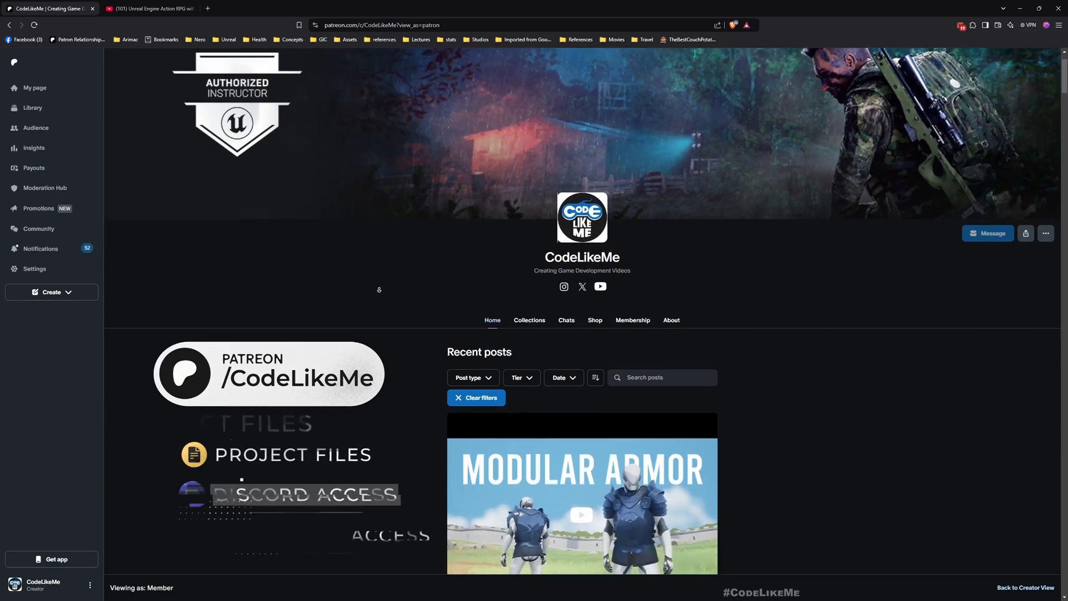
Scroll through the Patreon tutorial posts, then bring up the YouTube Action RPG playlist.
{"action": "scroll", "scroll_direction": "down", "scroll_amount": 3}
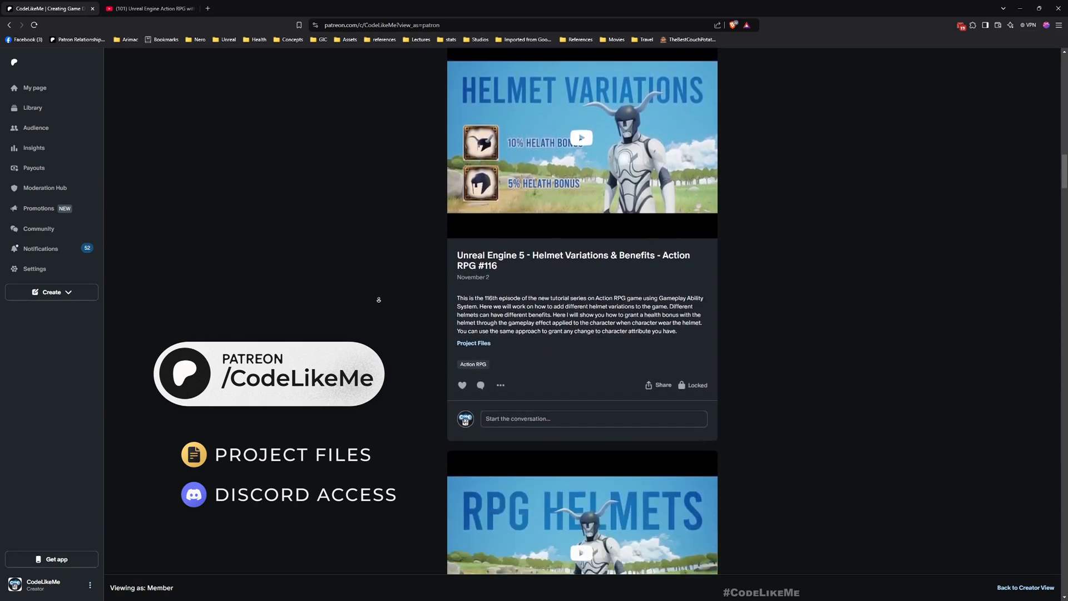
{"action": "scroll", "scroll_direction": "down", "scroll_amount": 3}
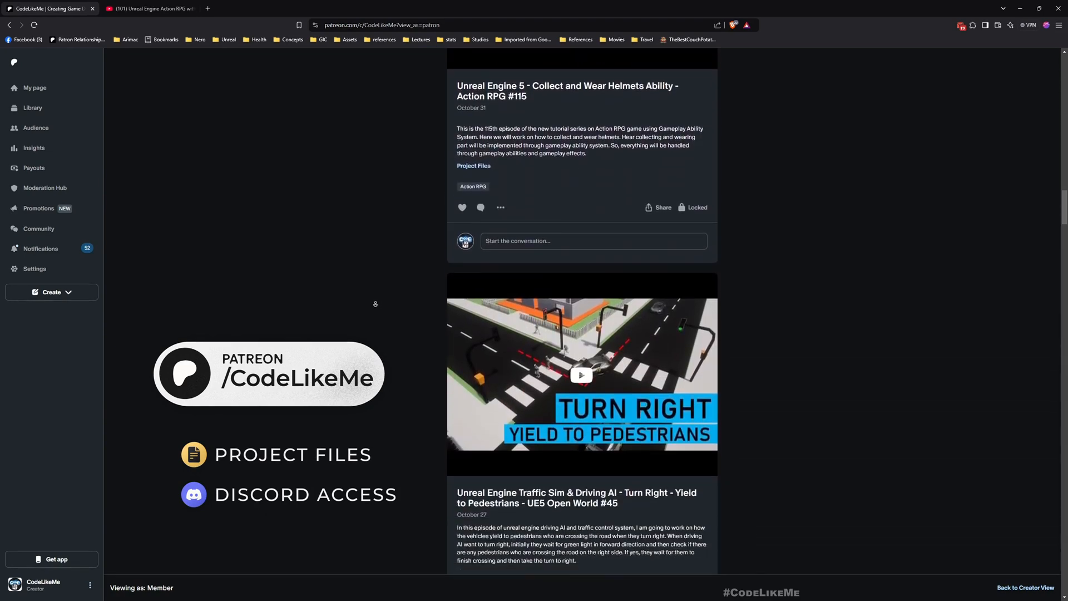
{"action": "scroll", "scroll_direction": "down", "scroll_amount": 3}
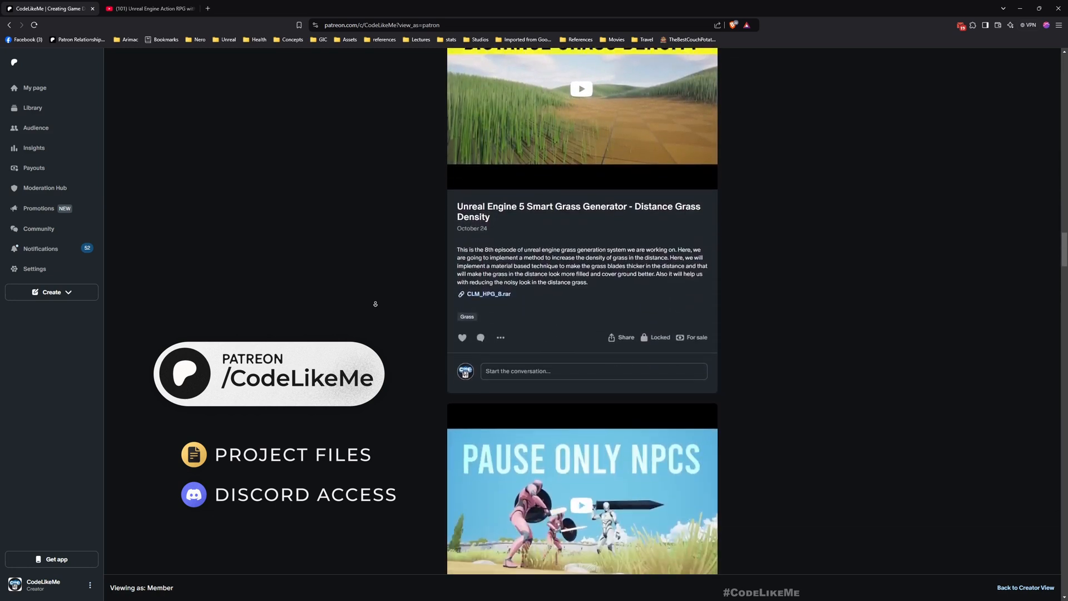
{"action": "scroll", "scroll_direction": "down", "scroll_amount": 3}
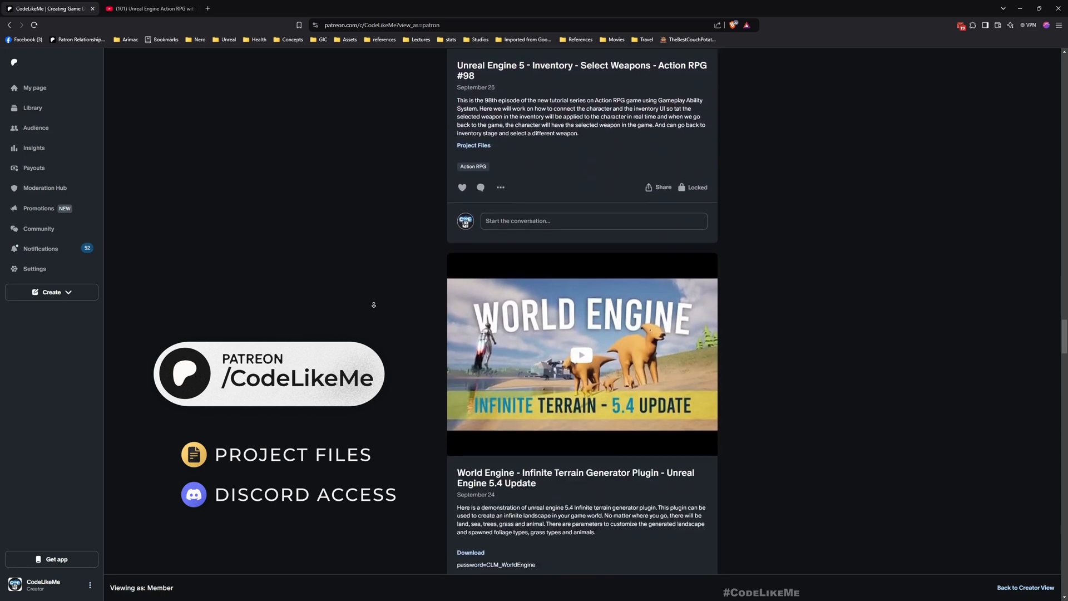
{"action": "scroll", "scroll_direction": "down", "scroll_amount": 3}
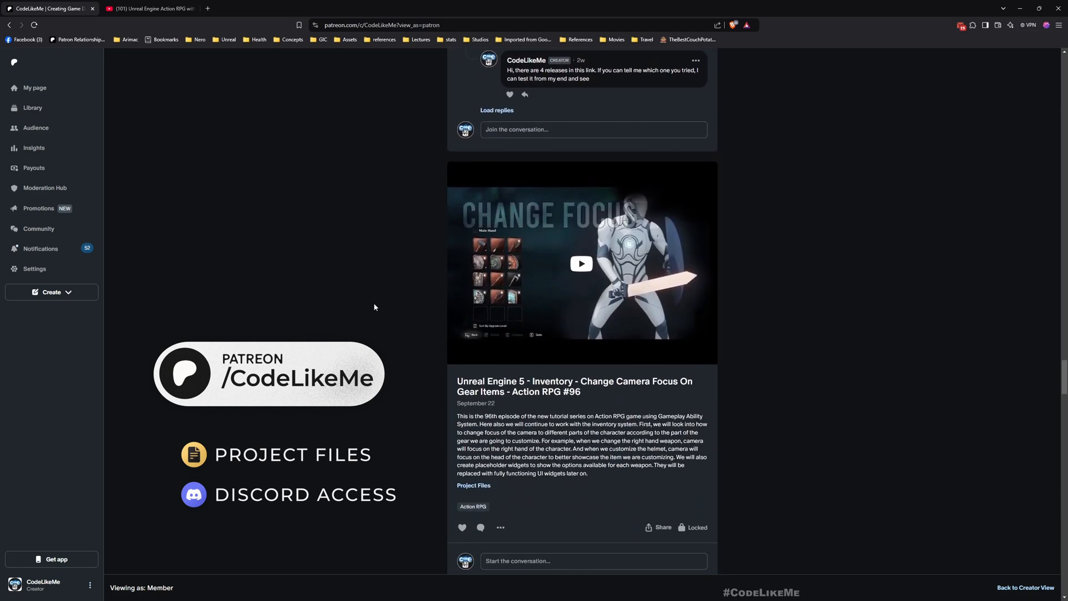
{"action": "scroll", "scroll_direction": "down", "scroll_amount": 3}
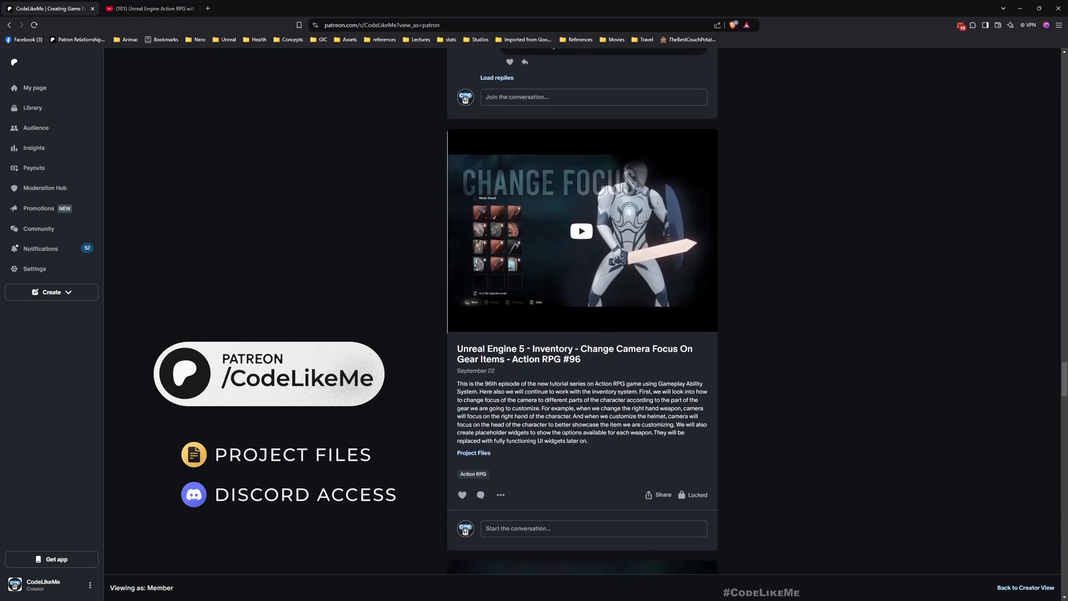
{"action": "scroll", "scroll_direction": "down", "scroll_amount": 3}
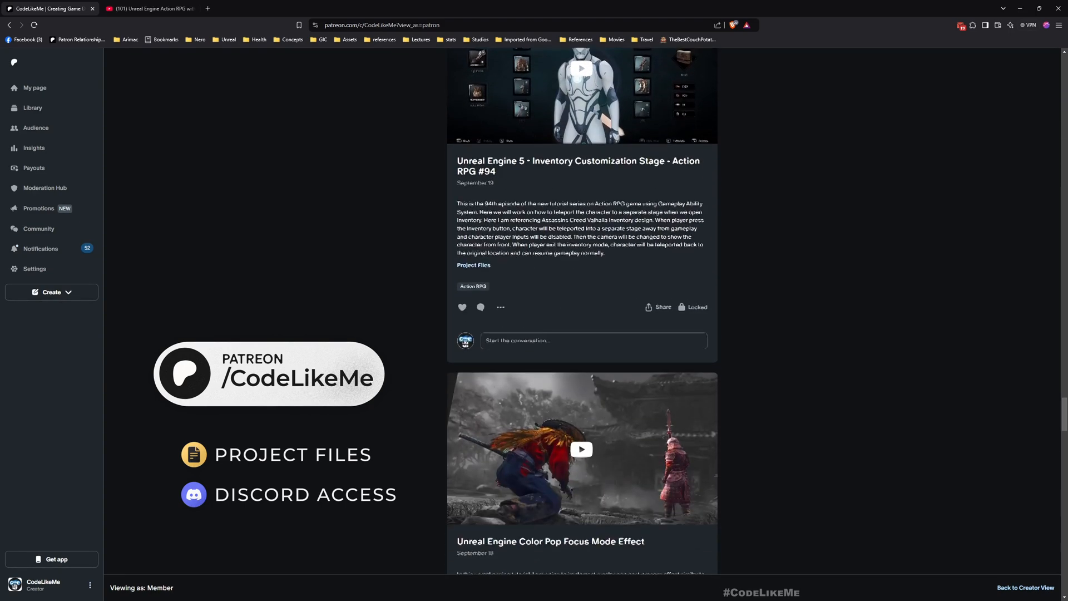
{"action": "scroll", "scroll_direction": "down", "scroll_amount": 3}
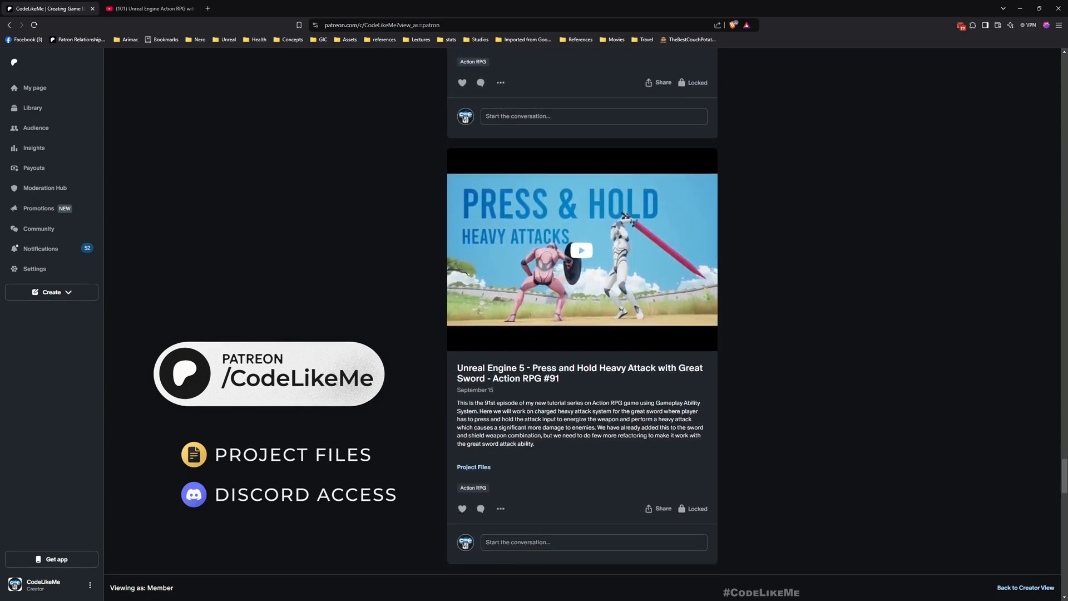
{"action": "left_click", "coordinate": [150, 9]}
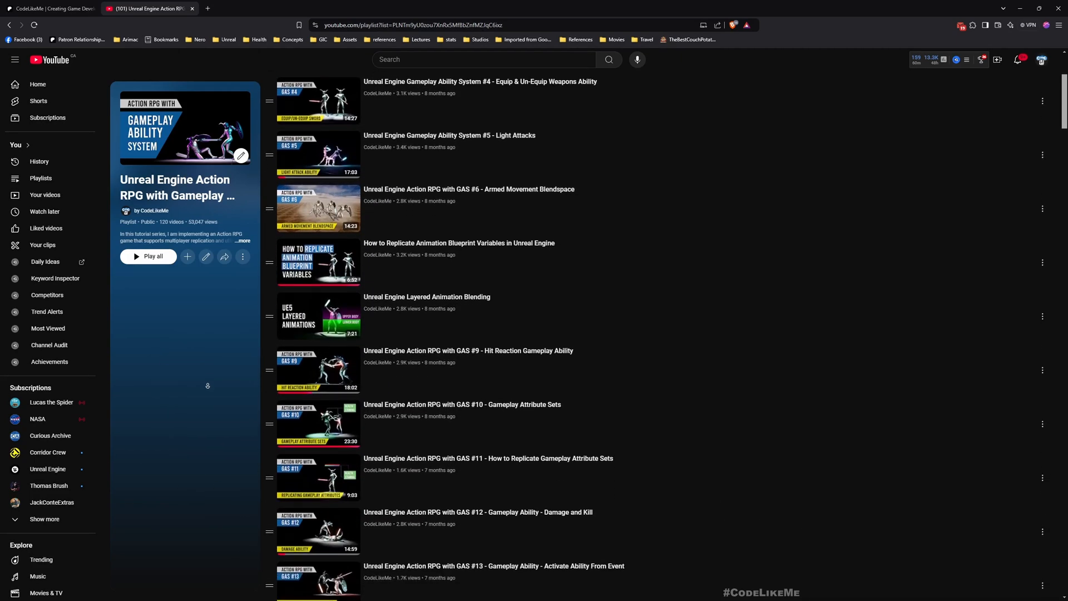
{"action": "scroll", "scroll_direction": "down", "scroll_amount": 3}
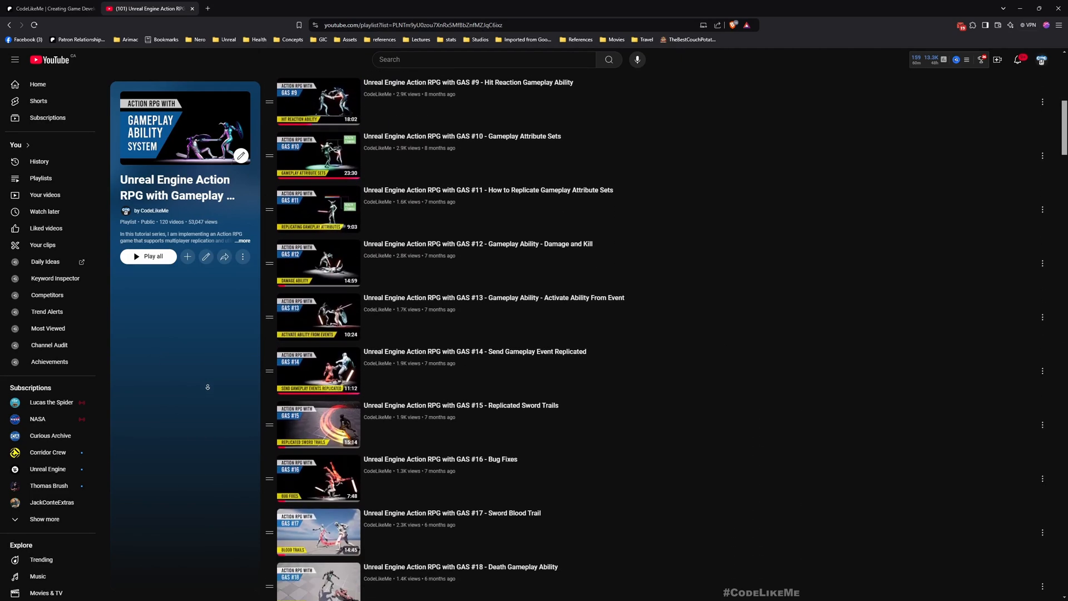
{"action": "scroll", "scroll_direction": "down", "scroll_amount": 3}
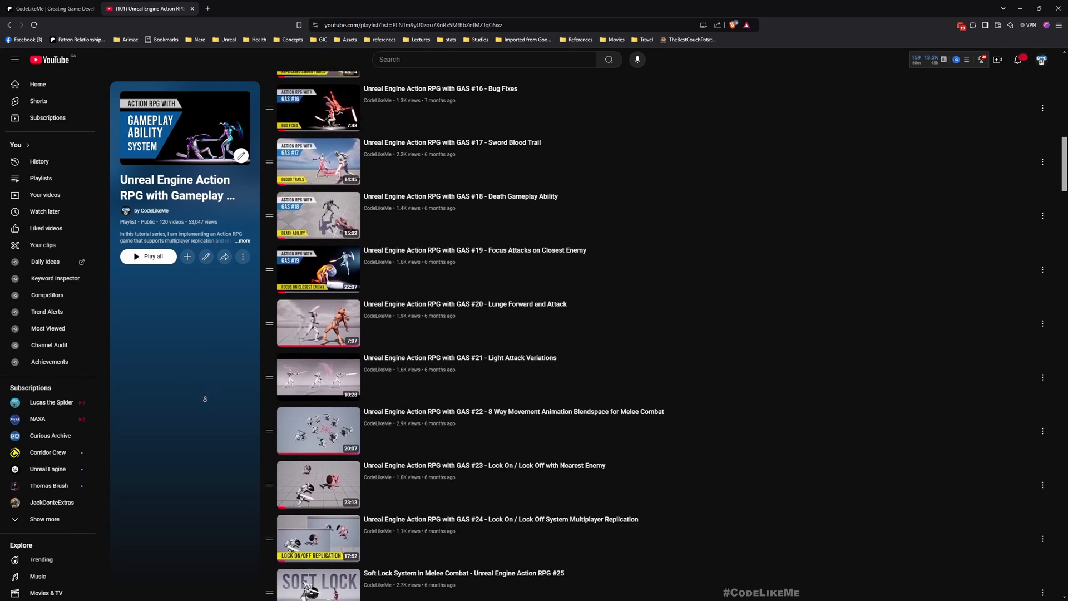
{"action": "scroll", "scroll_direction": "down", "scroll_amount": 3}
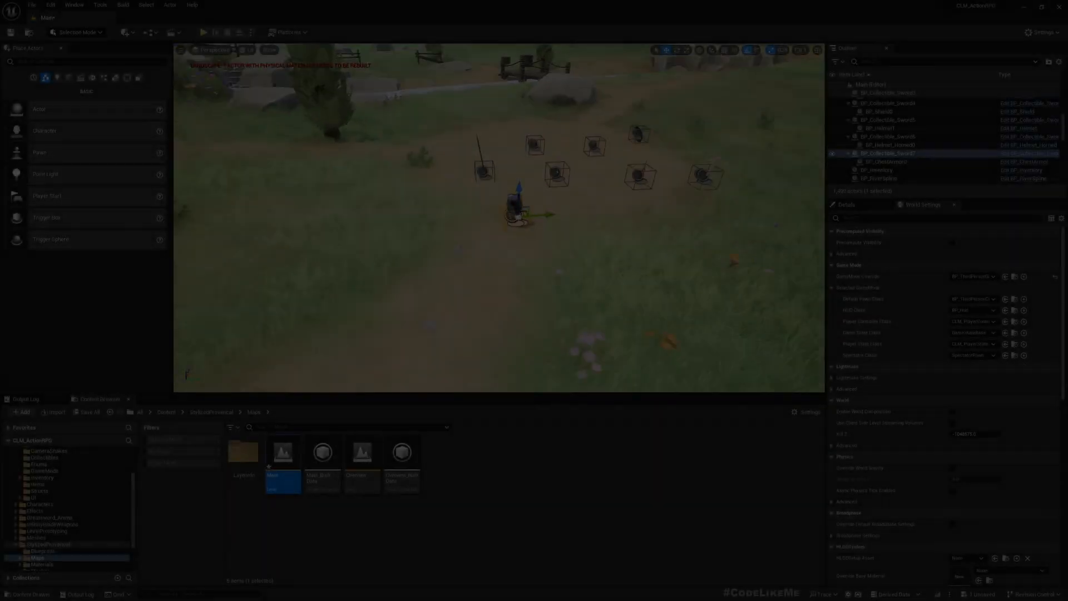
{"action": "left_click", "coordinate": [202, 33]}
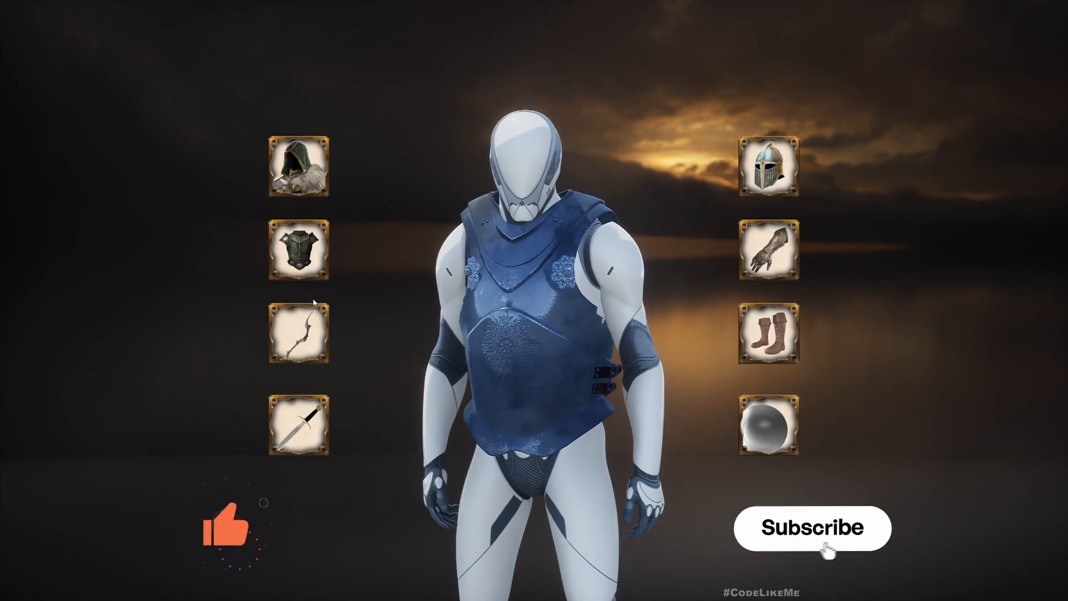
{"action": "left_click", "coordinate": [812, 528]}
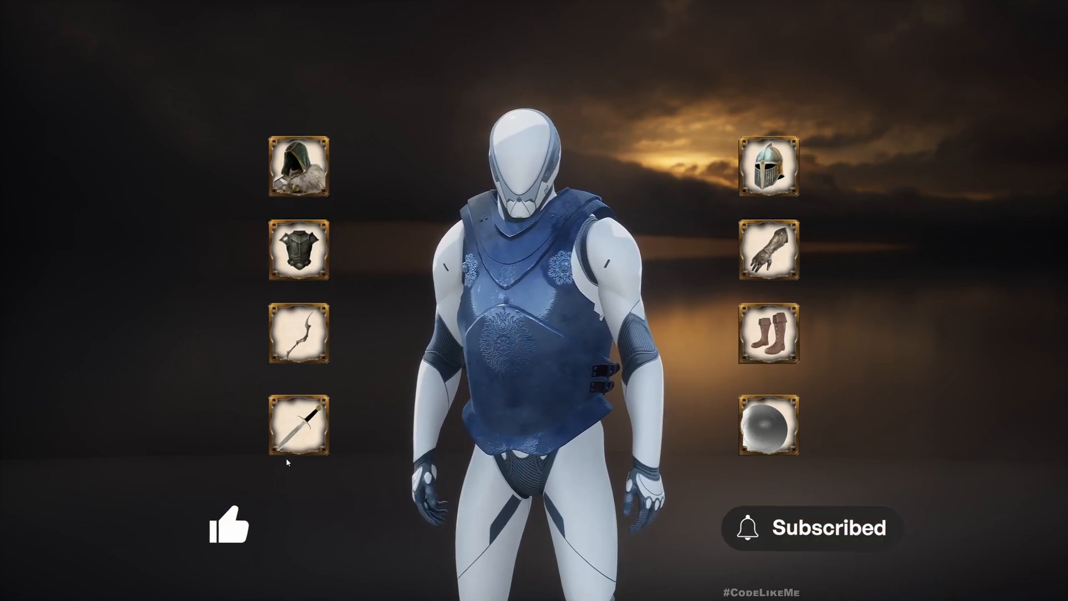
{"action": "left_click", "coordinate": [297, 250]}
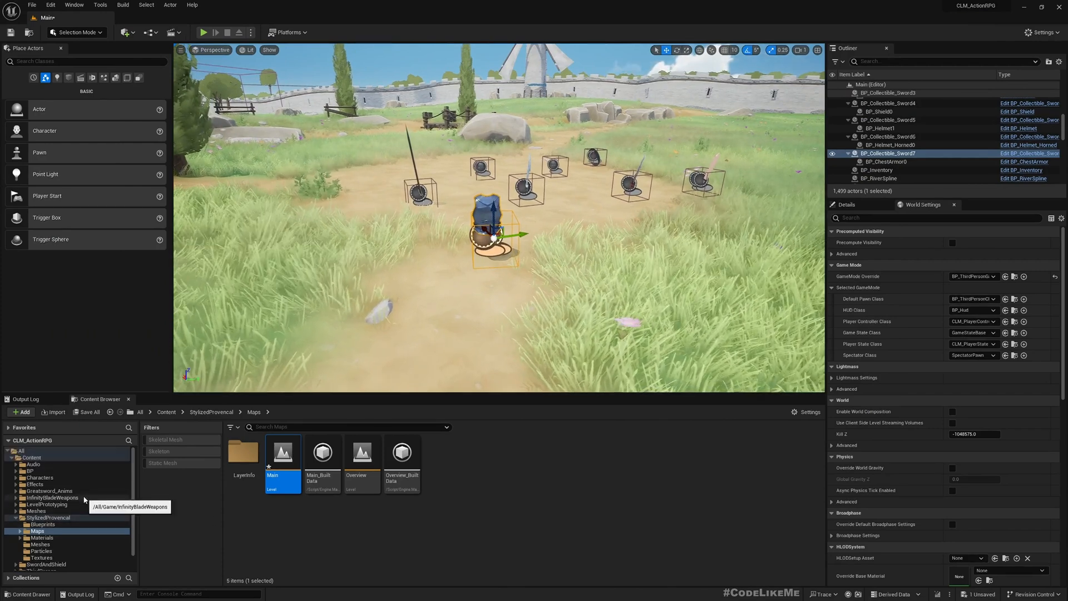
Open the CLM_PlayerState blueprint from the GameMode blueprints folder.
{"action": "left_click", "coordinate": [30, 470]}
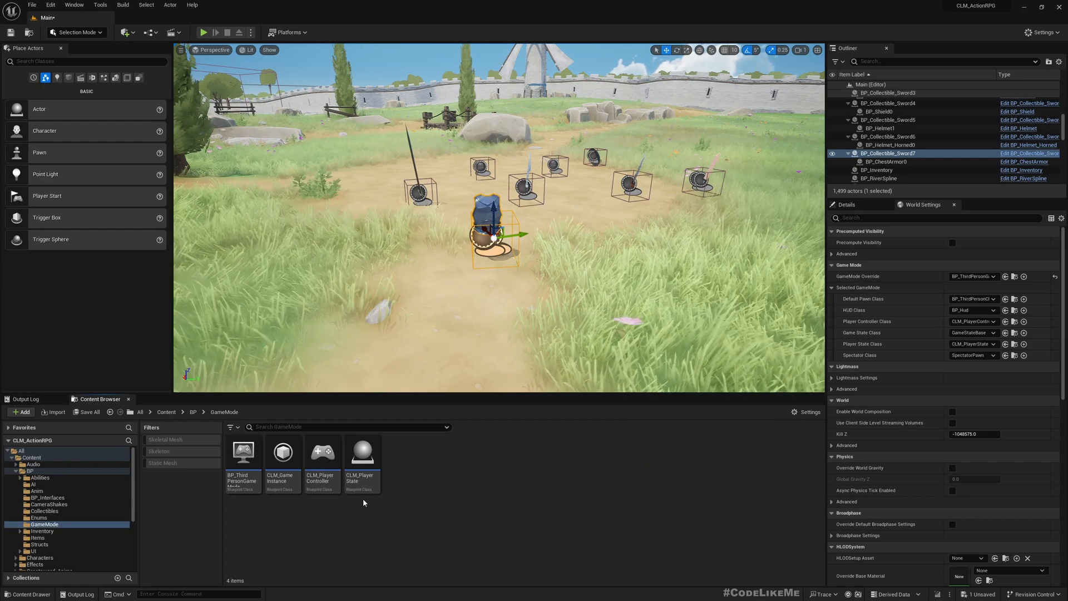
{"action": "left_click", "coordinate": [362, 460]}
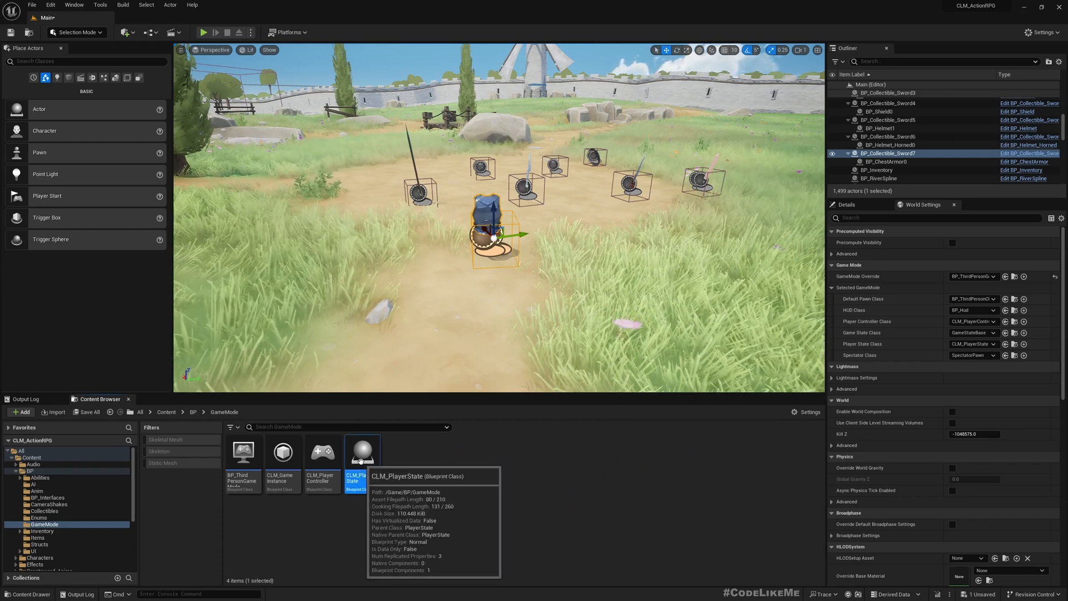
{"action": "double_click", "coordinate": [362, 451]}
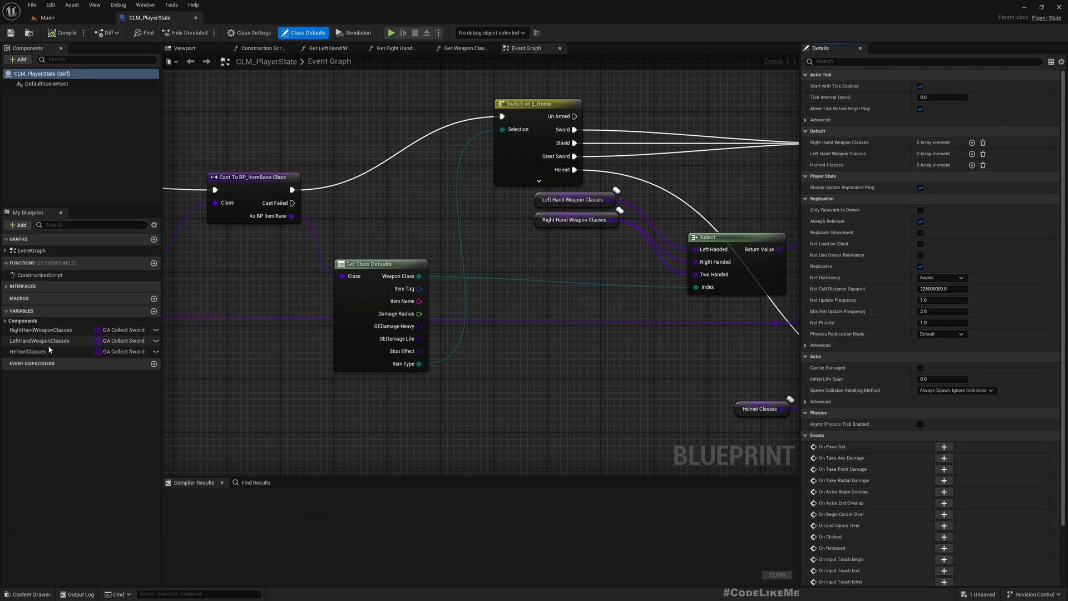
Duplicate the HelmetClasses array variable as ChestArmorClasses.
{"action": "left_click", "coordinate": [40, 328]}
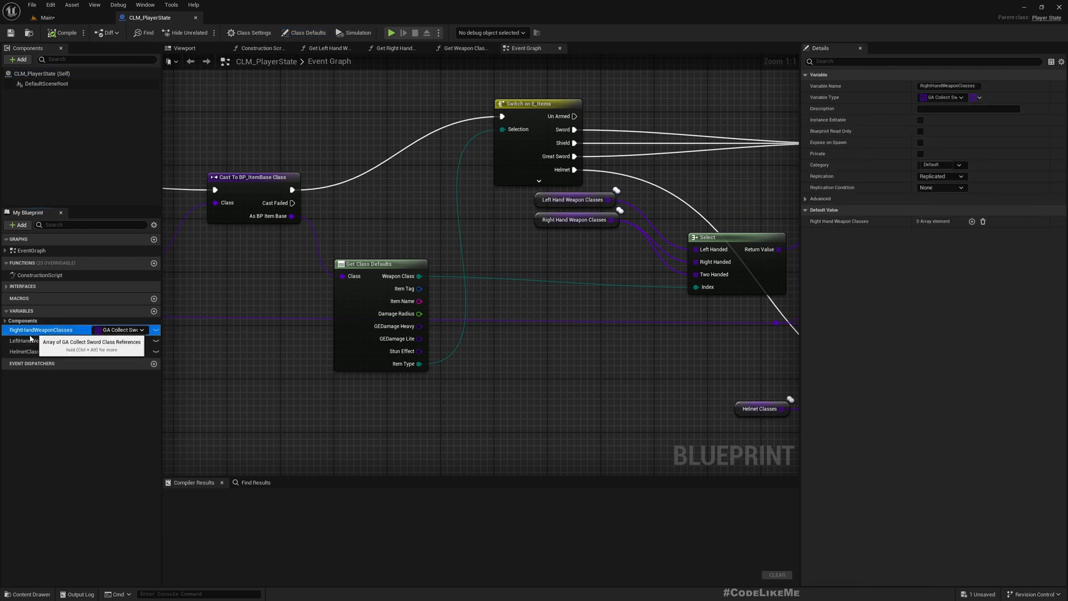
{"action": "left_click", "coordinate": [28, 351]}
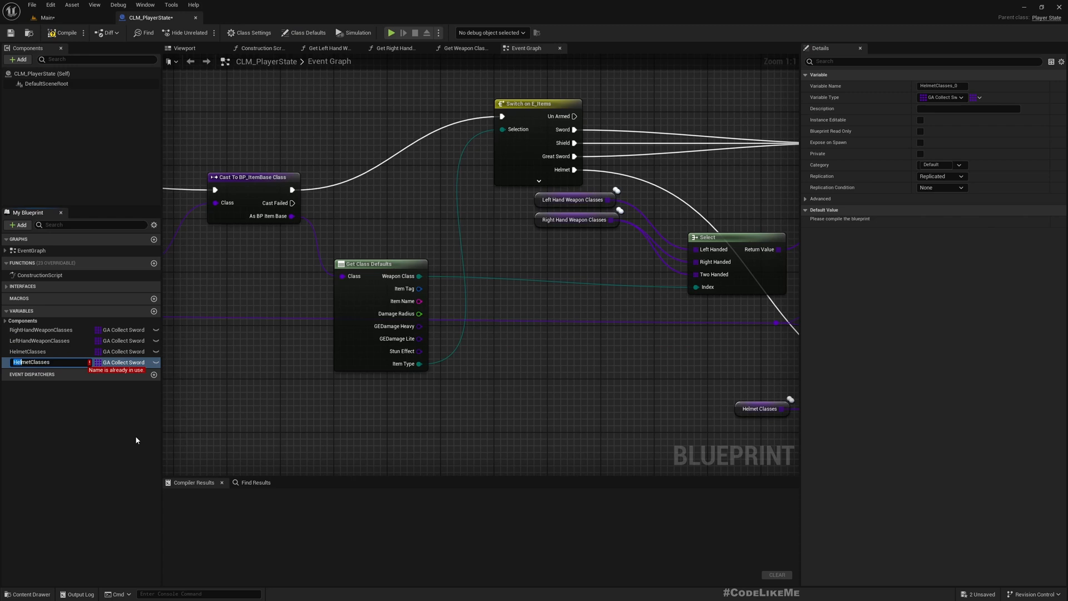
{"action": "type", "text": "ChestArmorClasses"}
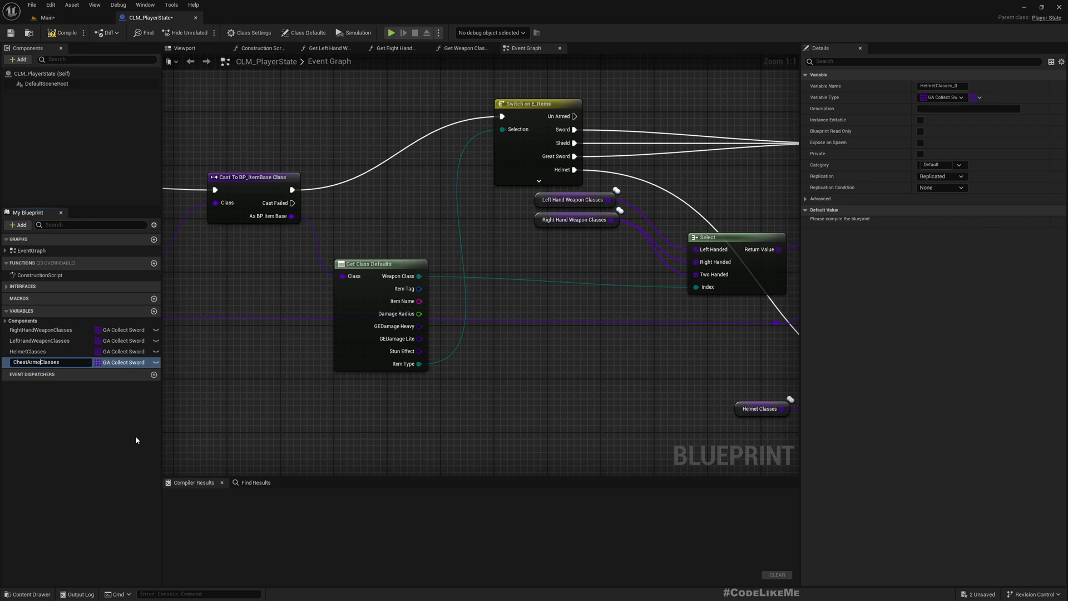
{"action": "left_click", "coordinate": [36, 361]}
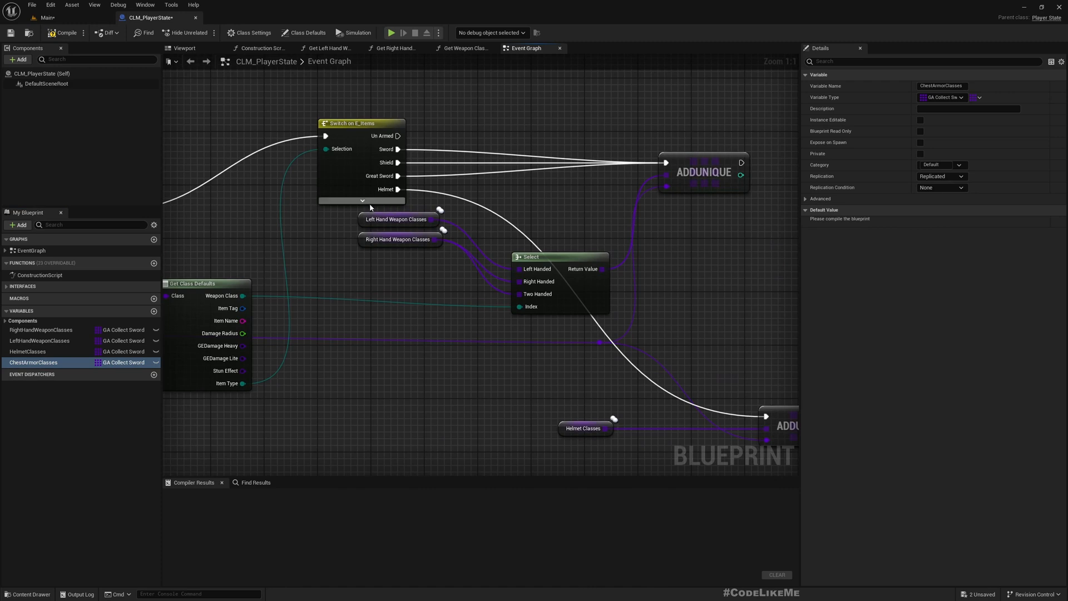
Reveal the Switch on E_Items Chest Armor case and add a node storing into ChestArmorClasses.
{"action": "left_click", "coordinate": [361, 200]}
{"action": "type", "text": "add"}
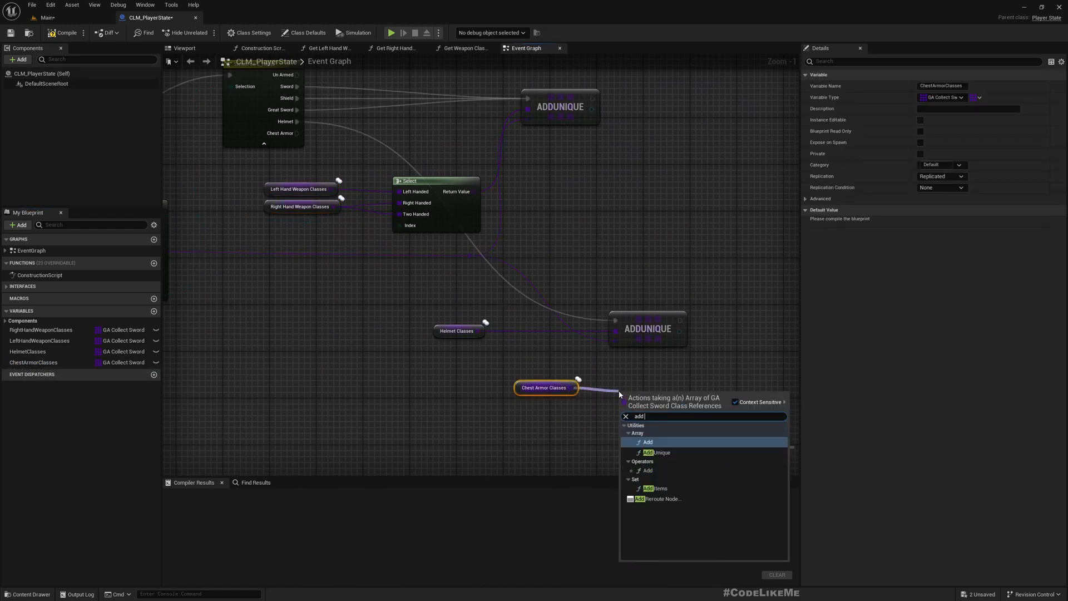
{"action": "left_click", "coordinate": [646, 441]}
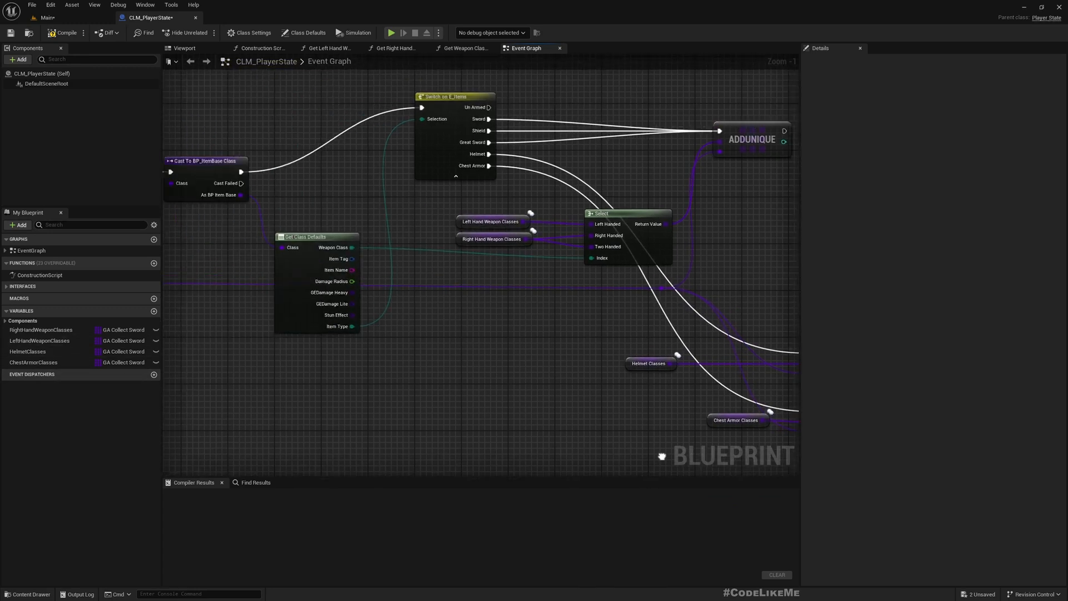
{"action": "scroll", "scroll_direction": "down", "scroll_amount": 3}
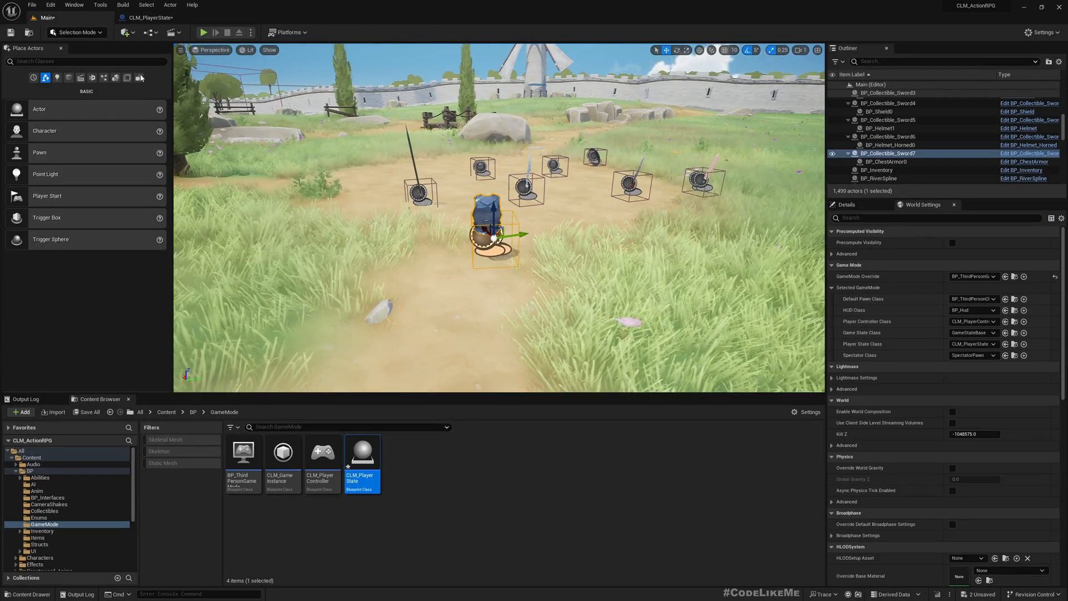
Place a ChestArmorClasses getter beside the Select node, then browse toward WDG_InventoryMain.
{"action": "double_click", "coordinate": [361, 452]}
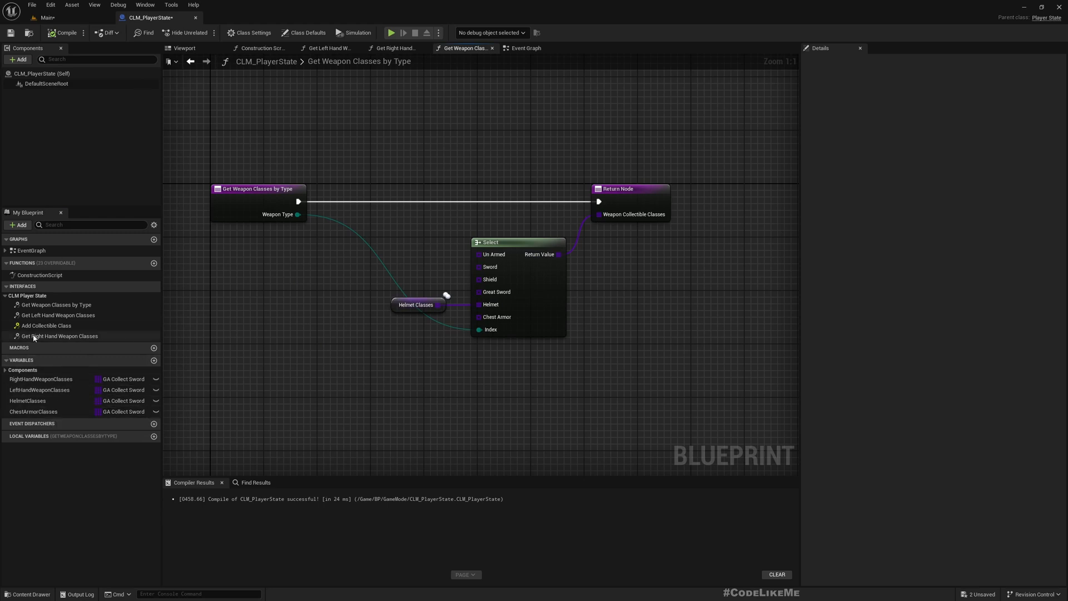
{"action": "left_click", "coordinate": [33, 412]}
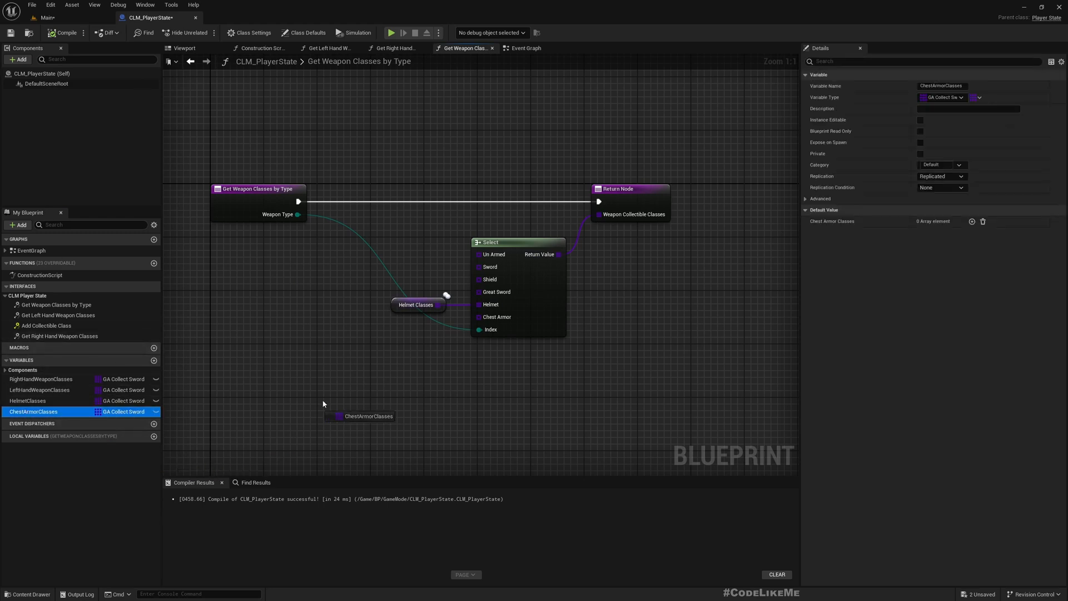
{"action": "left_click_drag", "start_coordinate": [361, 415], "coordinate": [423, 318]}
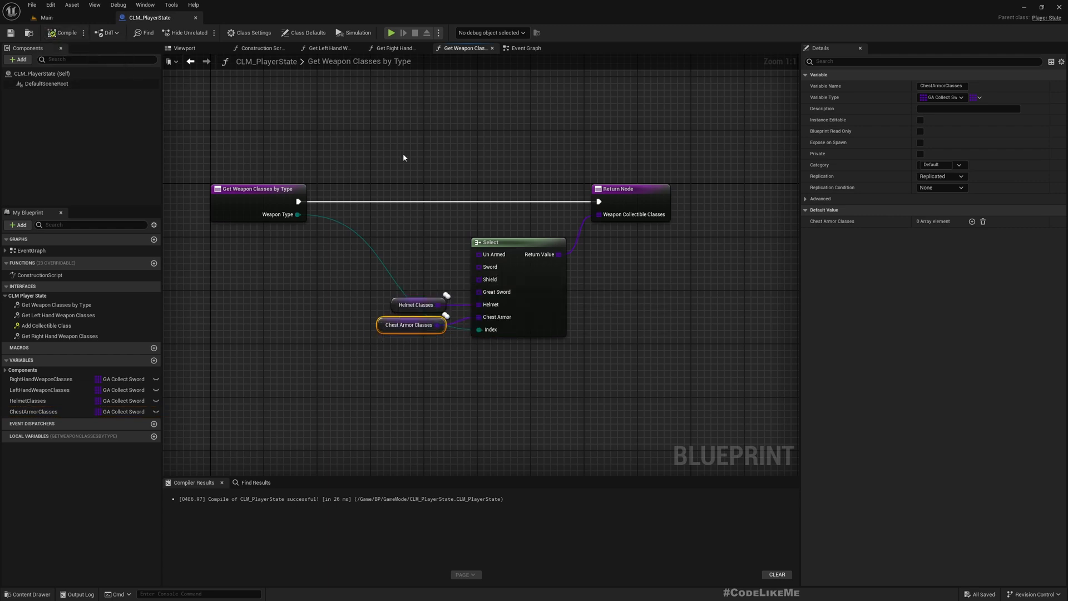
{"action": "left_click", "coordinate": [44, 17]}
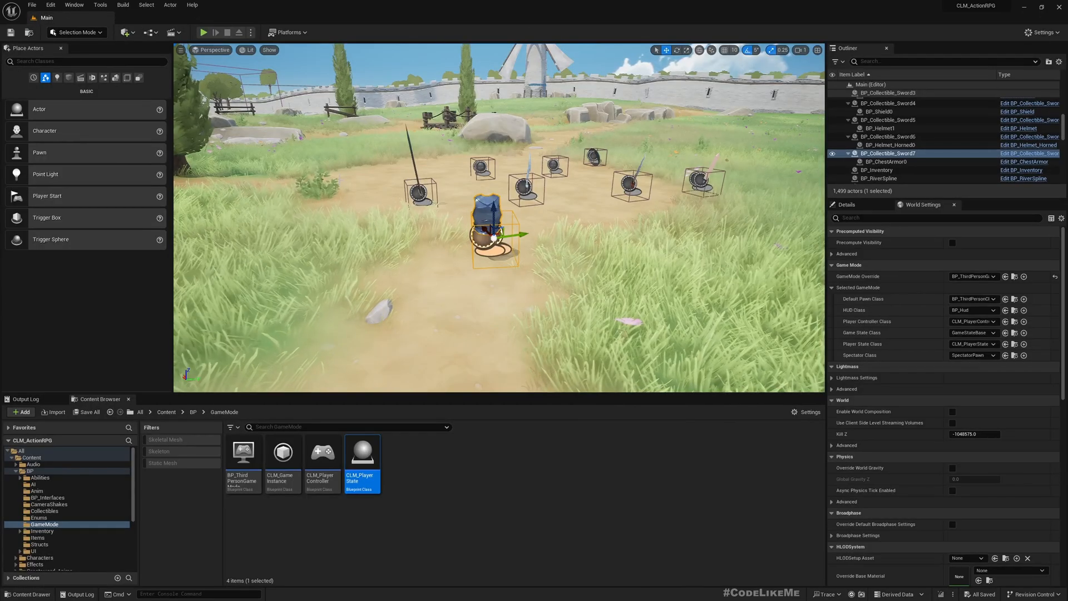
{"action": "mouse_move", "coordinate": [74, 530]}
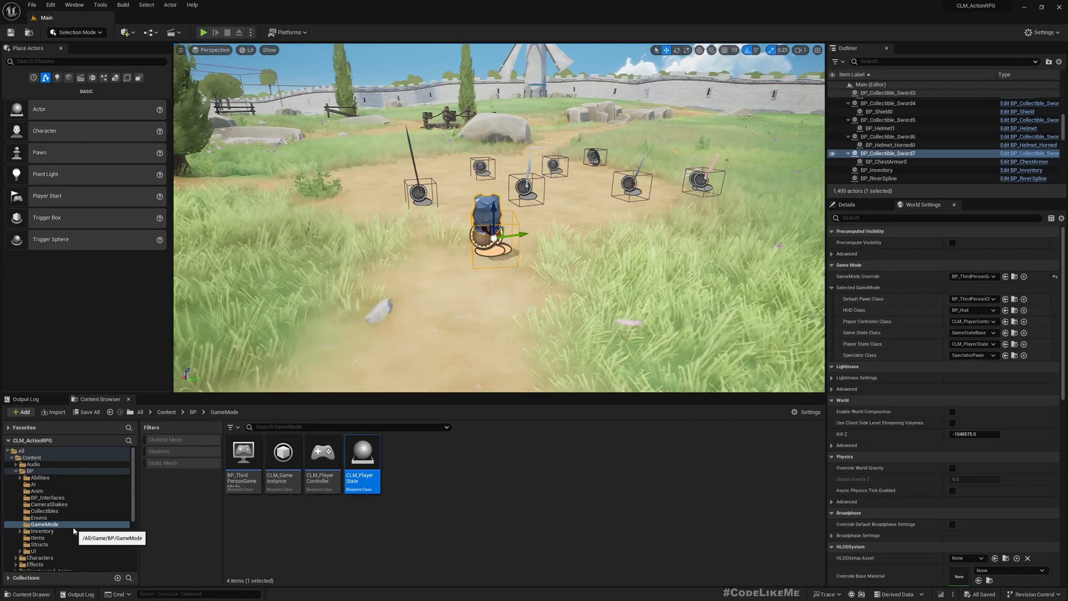
{"action": "left_click", "coordinate": [32, 550]}
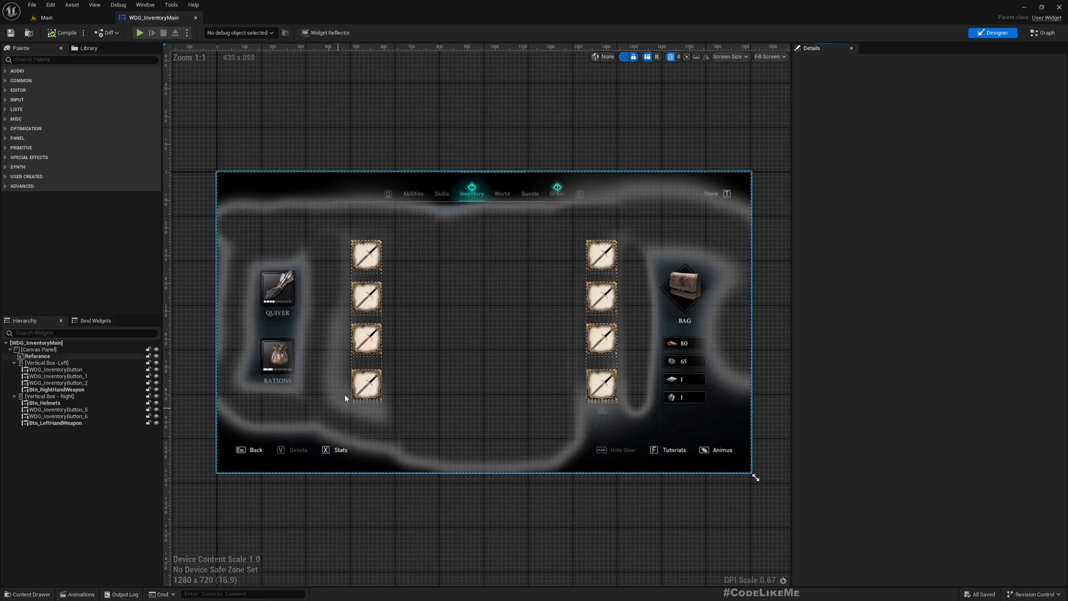
Rename WDG_InventoryButton_1 to Btn_Armor and switch to the widget's event graph.
{"action": "left_click", "coordinate": [367, 298]}
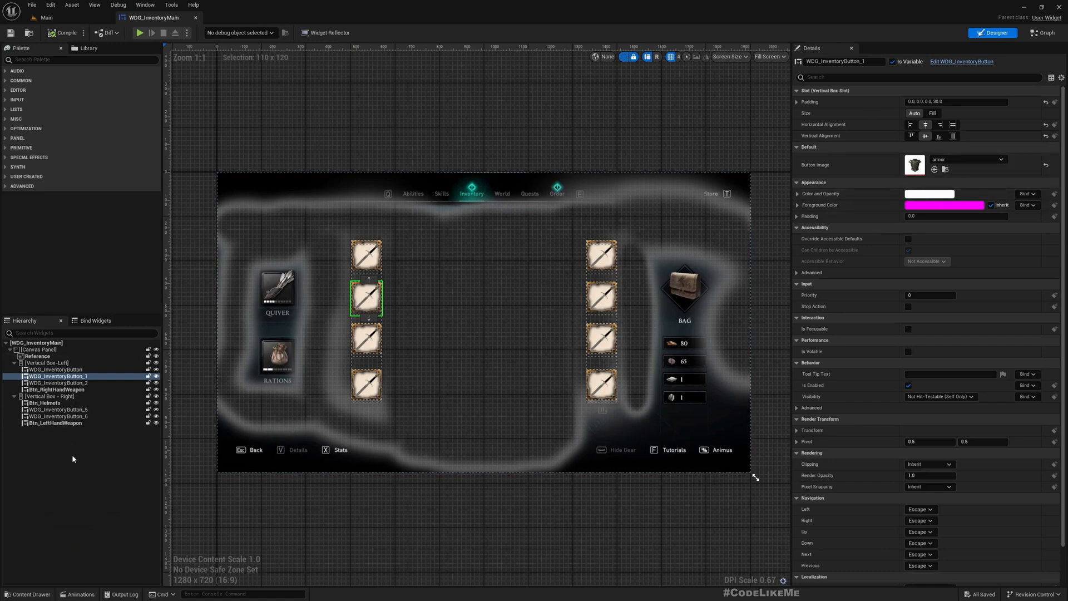
{"action": "double_click", "coordinate": [58, 376]}
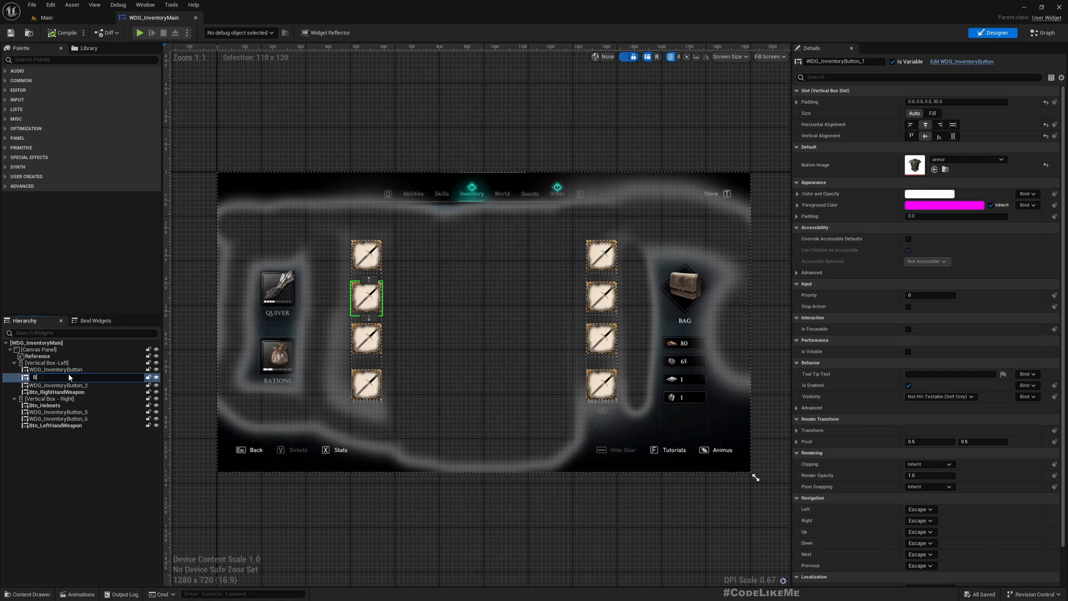
{"action": "type", "text": "Btn_Armor"}
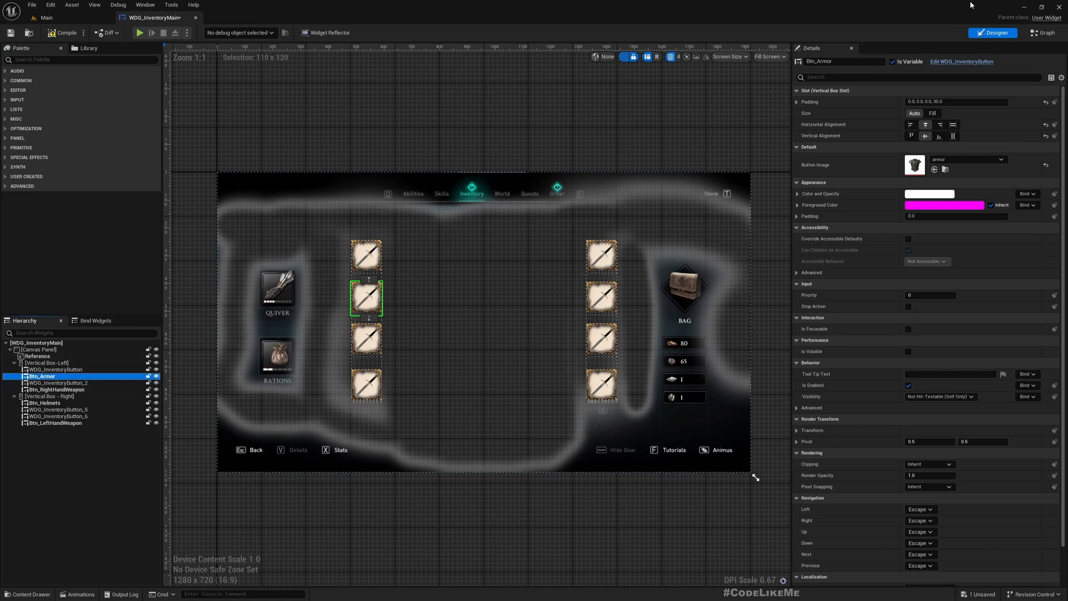
{"action": "left_click", "coordinate": [1040, 33]}
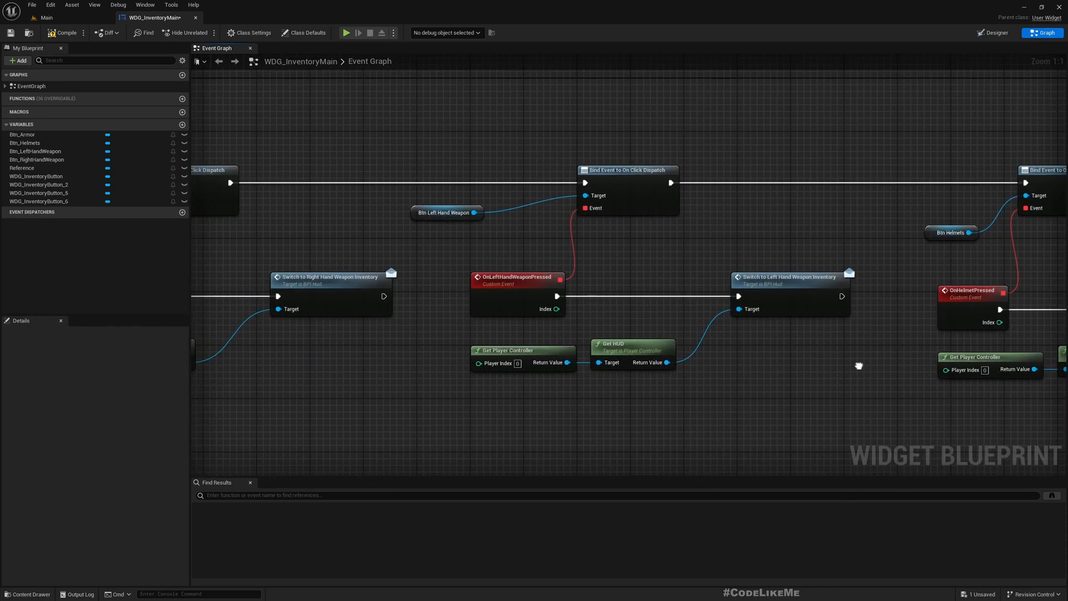
{"action": "mouse_move", "coordinate": [493, 292]}
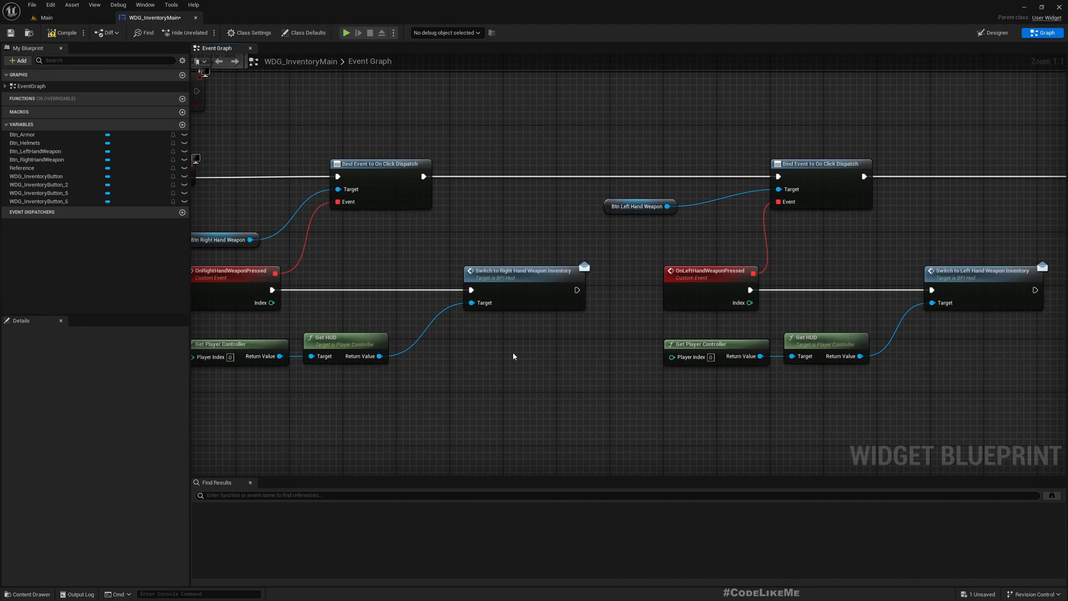
Inspect the right-hand weapon inventory switch call in the widget event graph.
{"action": "left_click", "coordinate": [521, 285]}
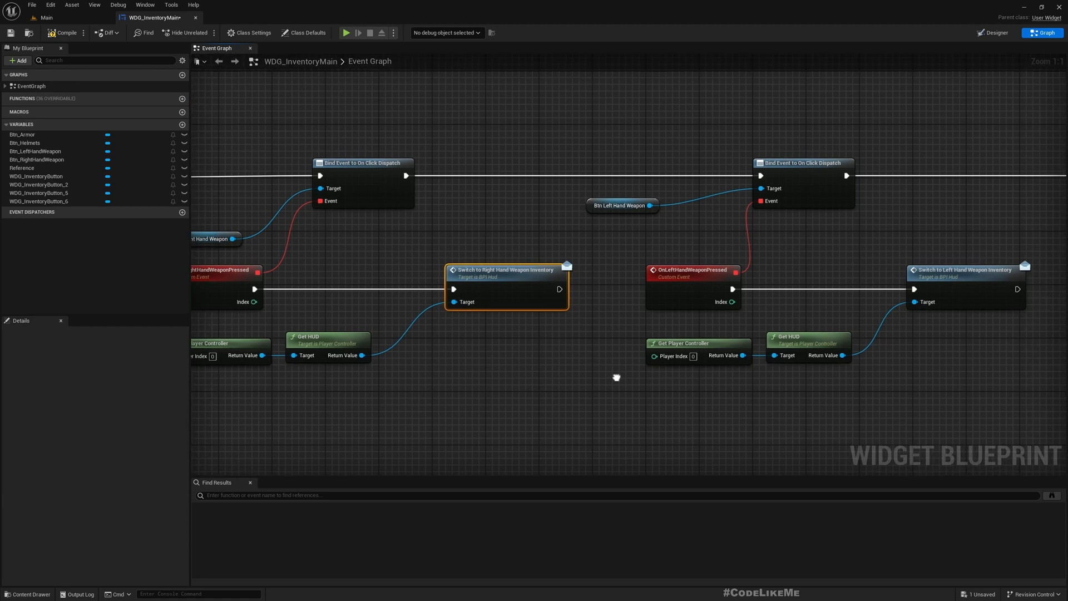
{"action": "mouse_move", "coordinate": [497, 340]}
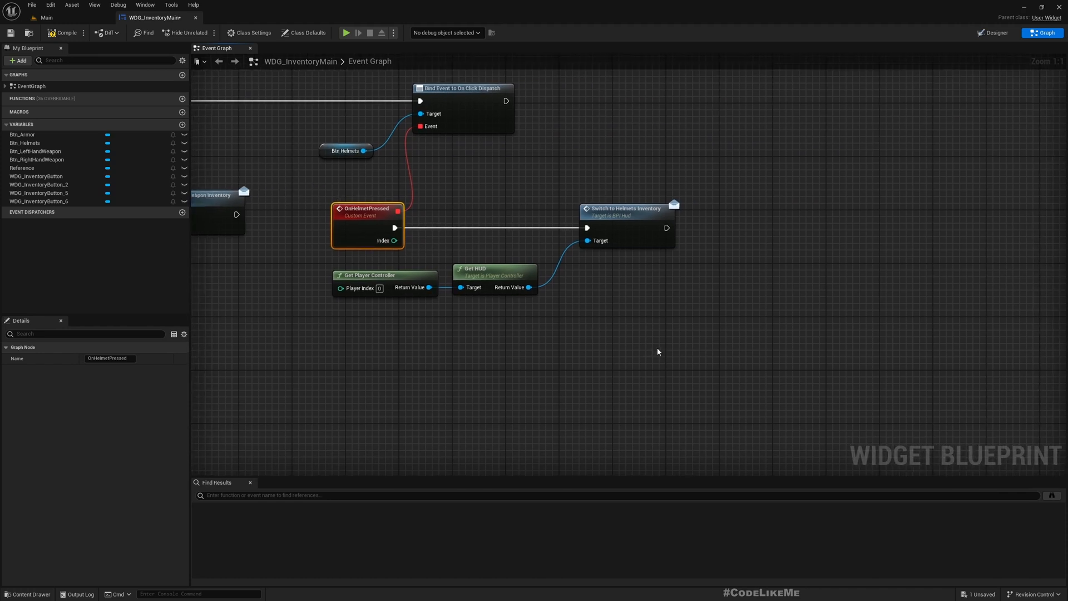
{"action": "mouse_move", "coordinate": [656, 346]}
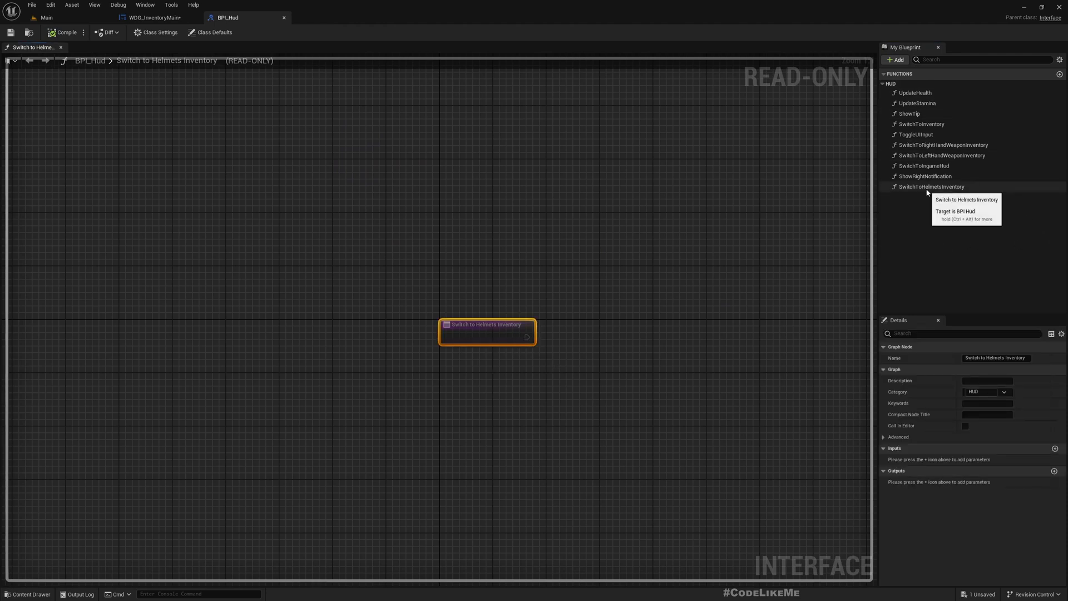
Rename the SwitchToHelmetsInventory interface function to SwitchToItemInventory.
{"action": "left_click", "coordinate": [931, 187]}
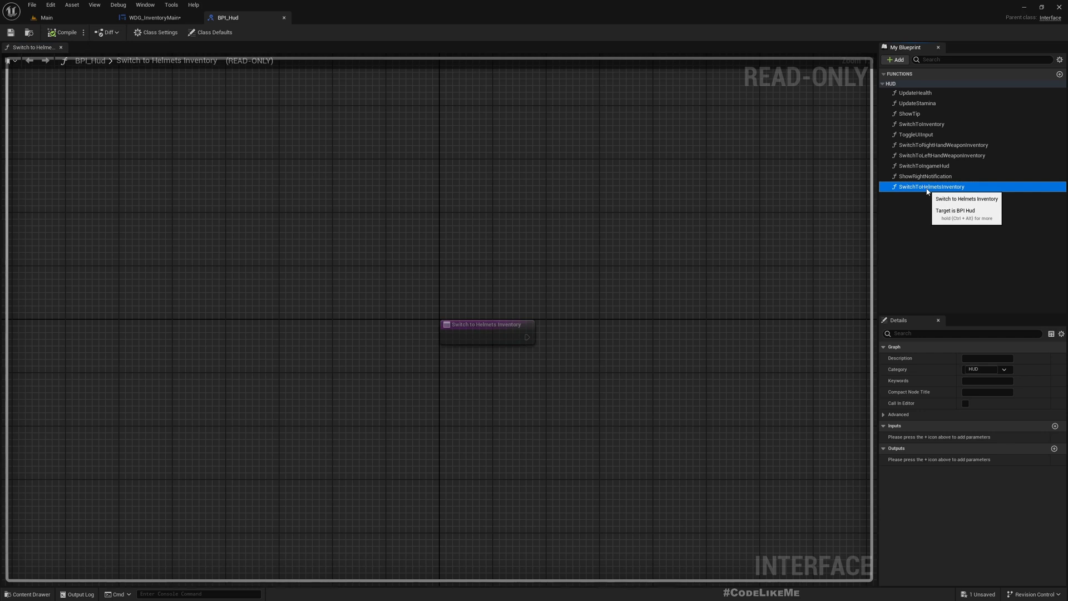
{"action": "double_click", "coordinate": [932, 188]}
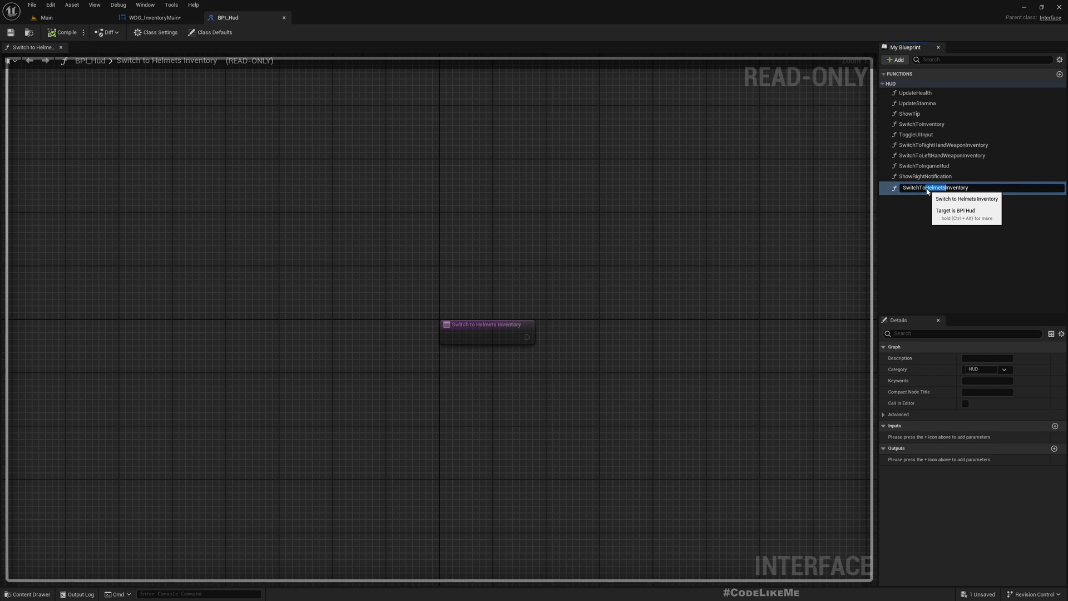
{"action": "type", "text": "SwitchToItemInventory"}
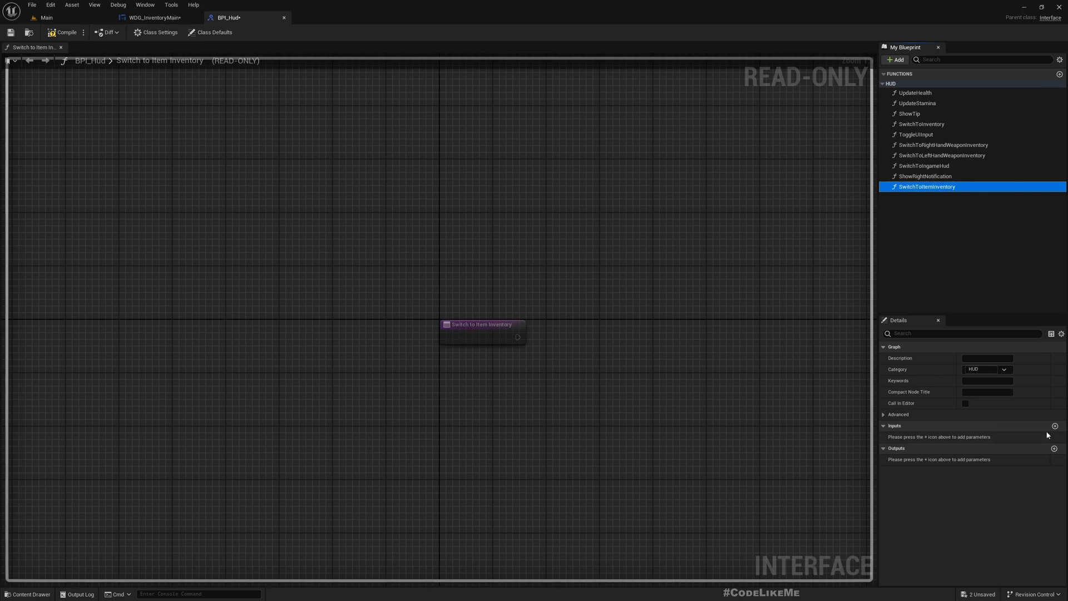
Add an input parameter named ItemType to the function and compile BPI_Hud.
{"action": "left_click", "coordinate": [986, 436]}
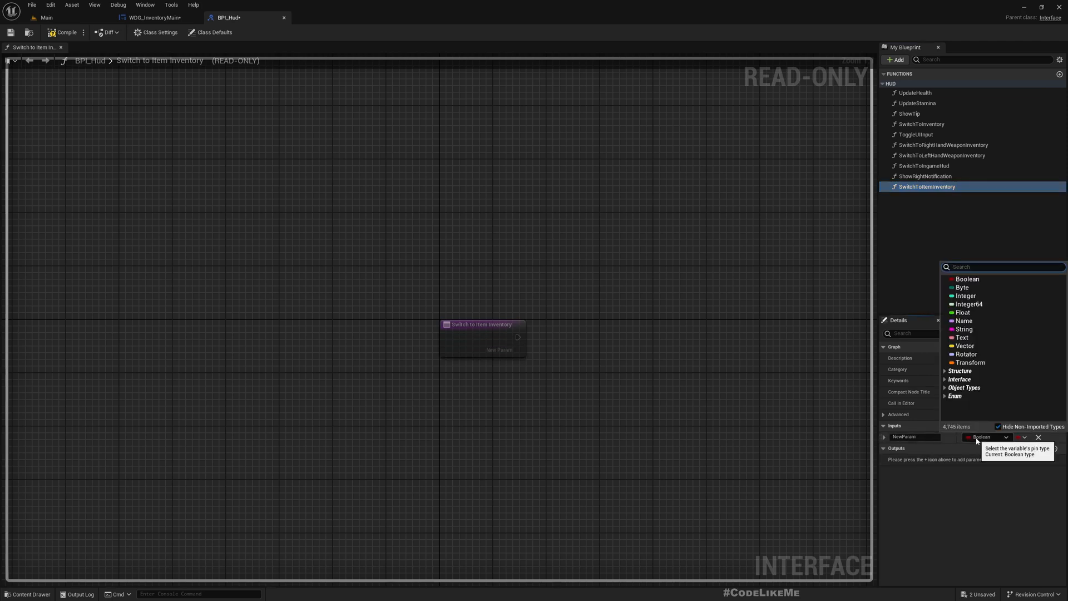
{"action": "type", "text": "c"}
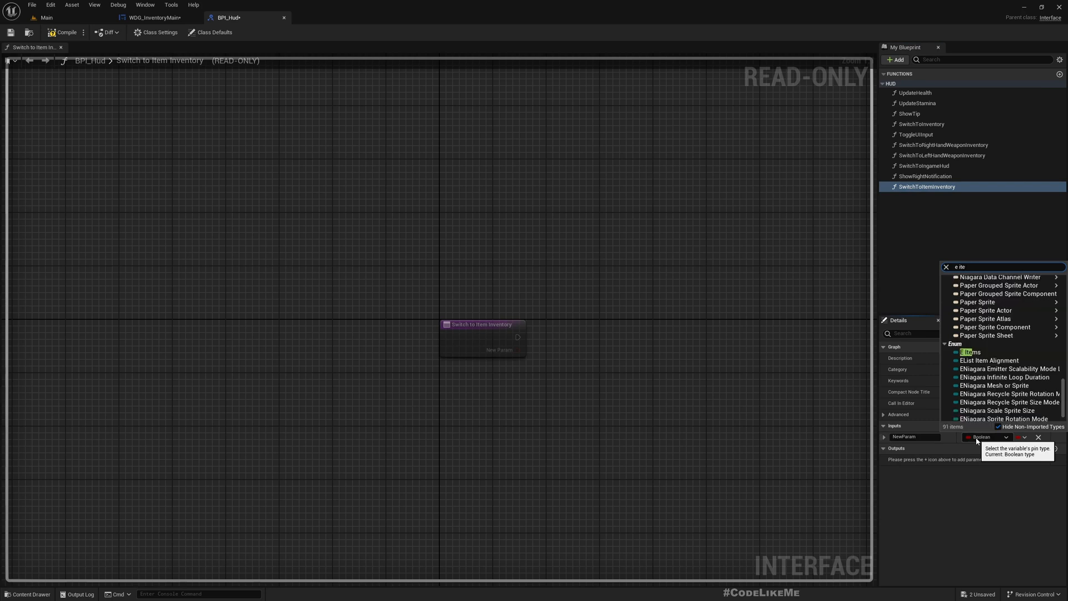
{"action": "mouse_move", "coordinate": [967, 351]}
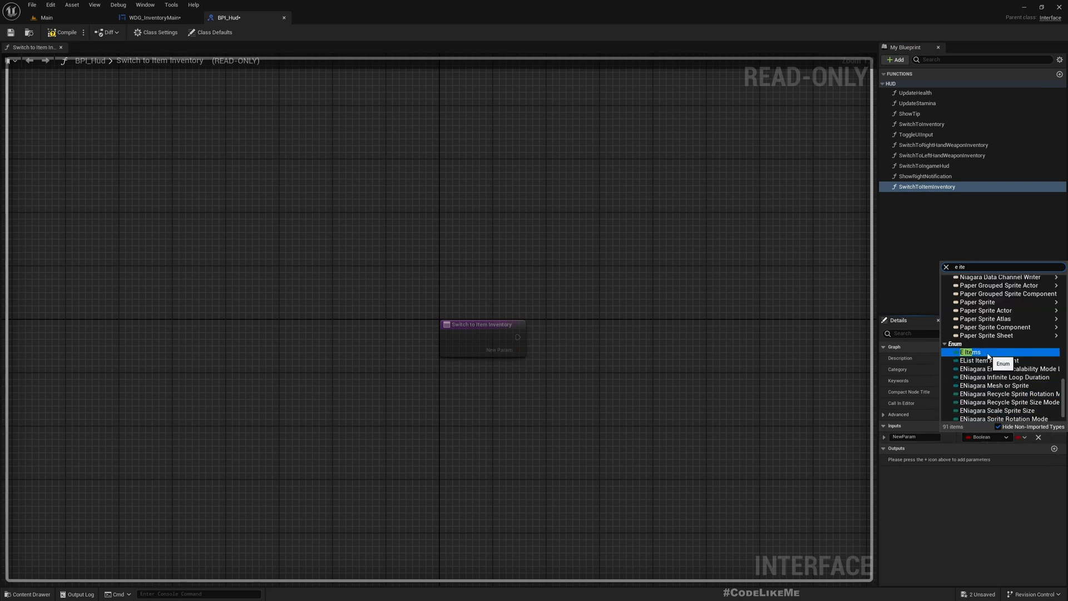
{"action": "left_click", "coordinate": [970, 351]}
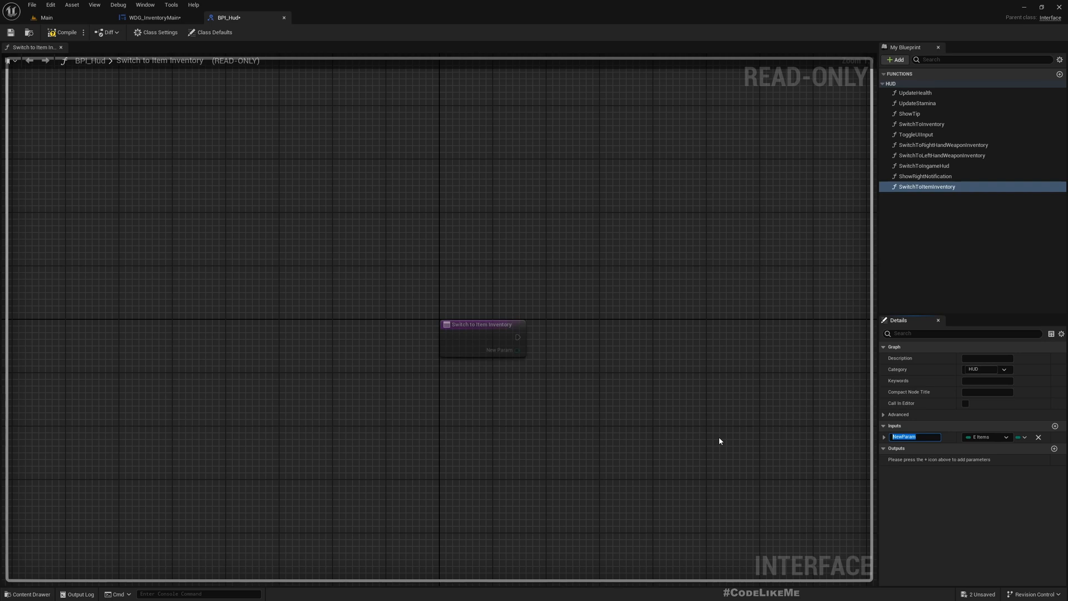
{"action": "type", "text": "ItemTypes"}
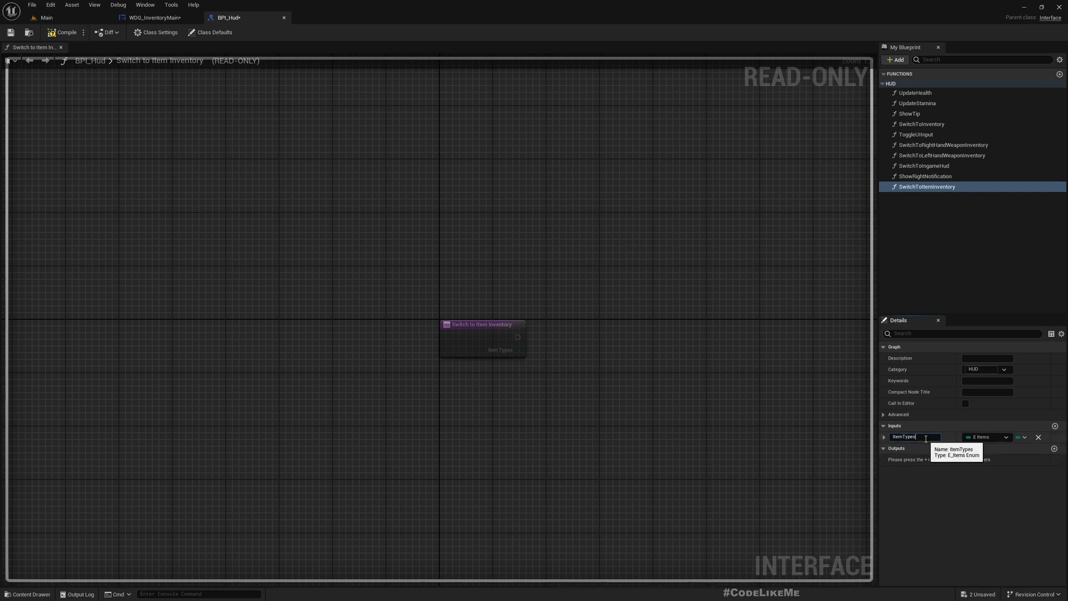
{"action": "type", "text": "ItemType"}
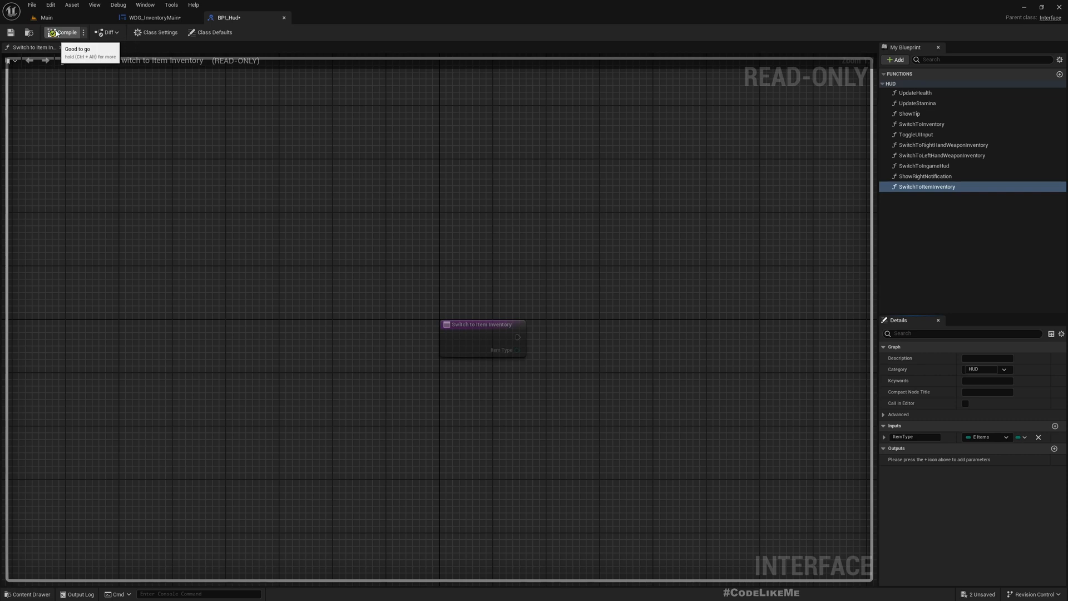
{"action": "left_click", "coordinate": [66, 32]}
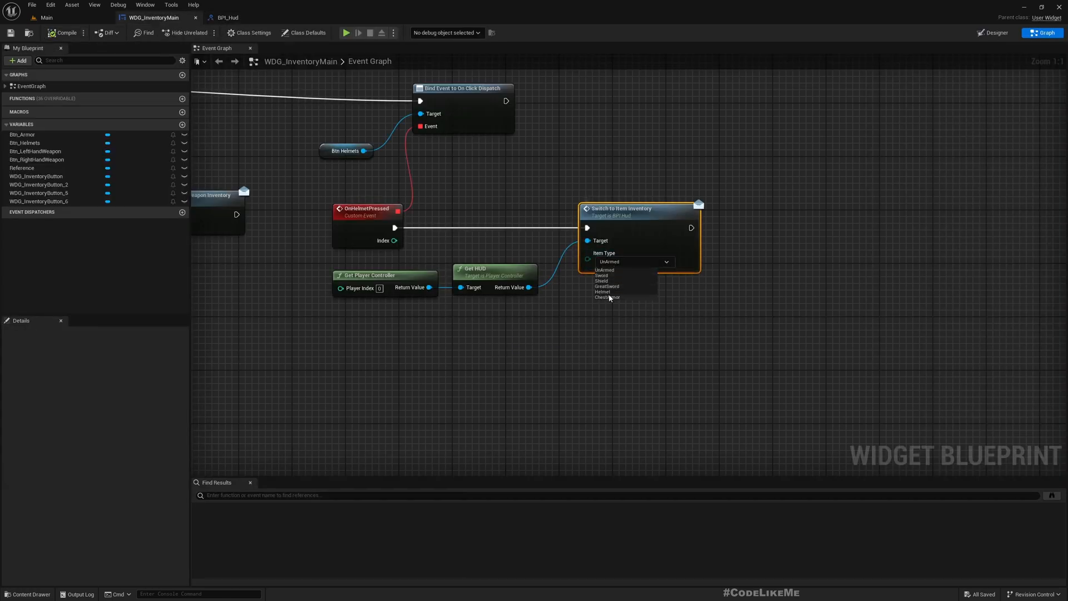
Set the helmet call's Item Type dropdown to Helmet.
{"action": "left_click", "coordinate": [602, 291]}
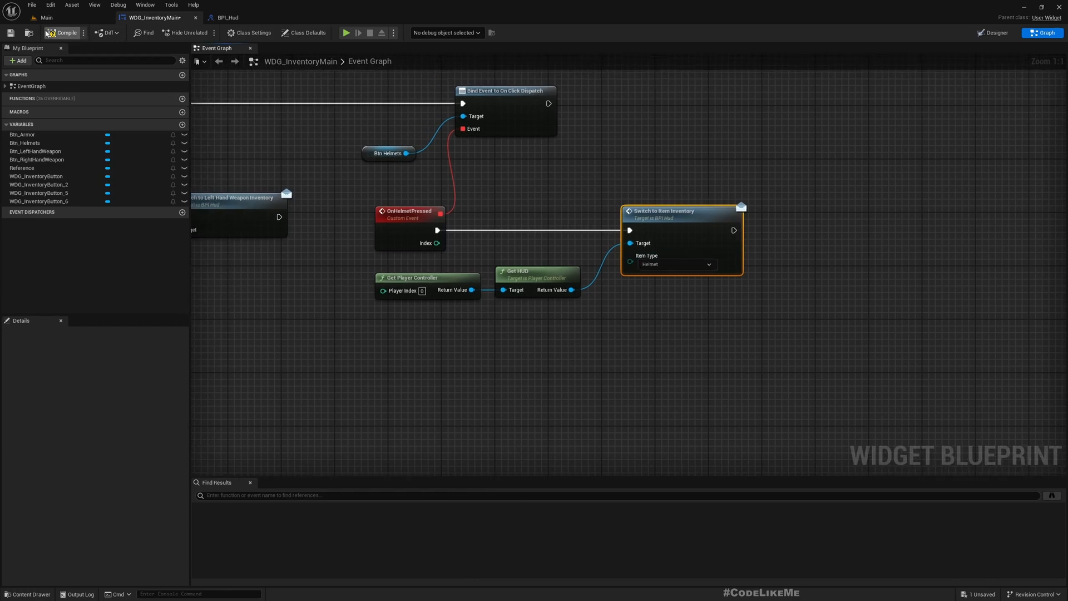
{"action": "mouse_move", "coordinate": [665, 224]}
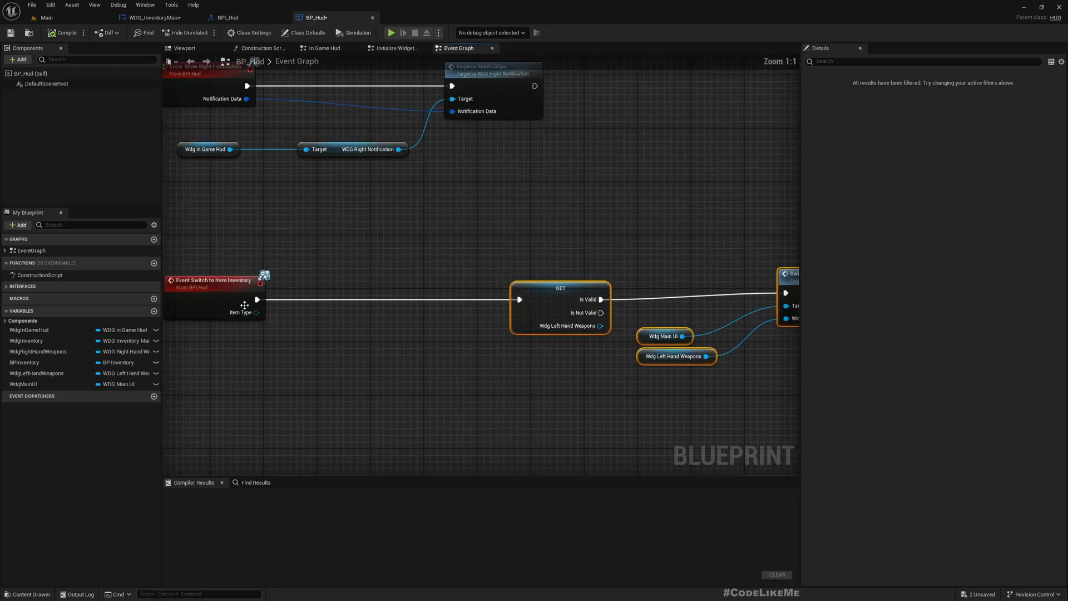
Add a Switch on E_Items off the Item Type pin, then return to WDG_InventoryMain.
{"action": "left_click_drag", "start_coordinate": [257, 312], "coordinate": [337, 337]}
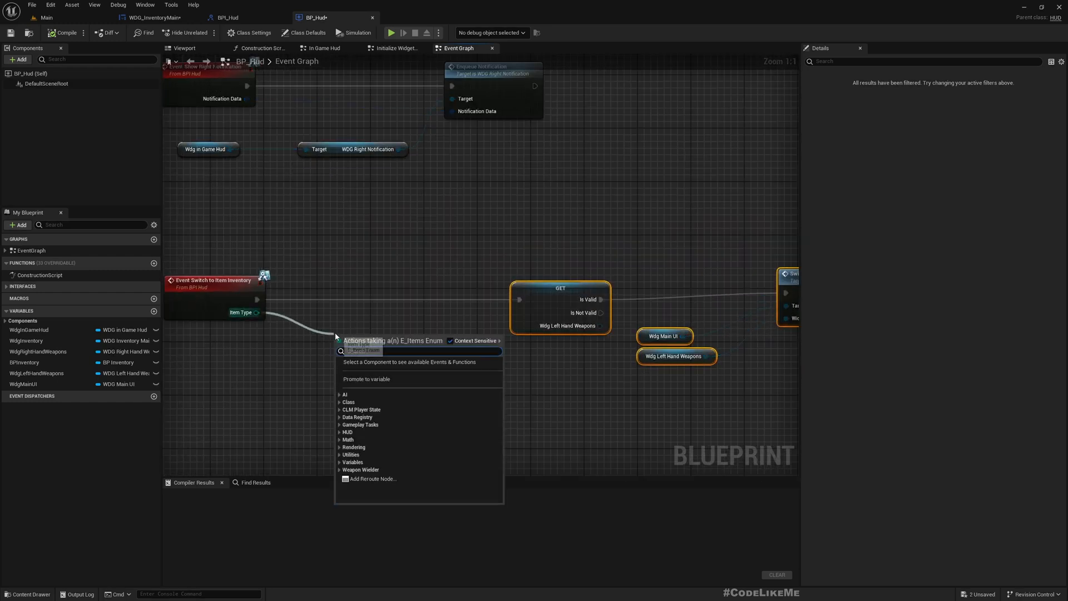
{"action": "type", "text": "Switch"}
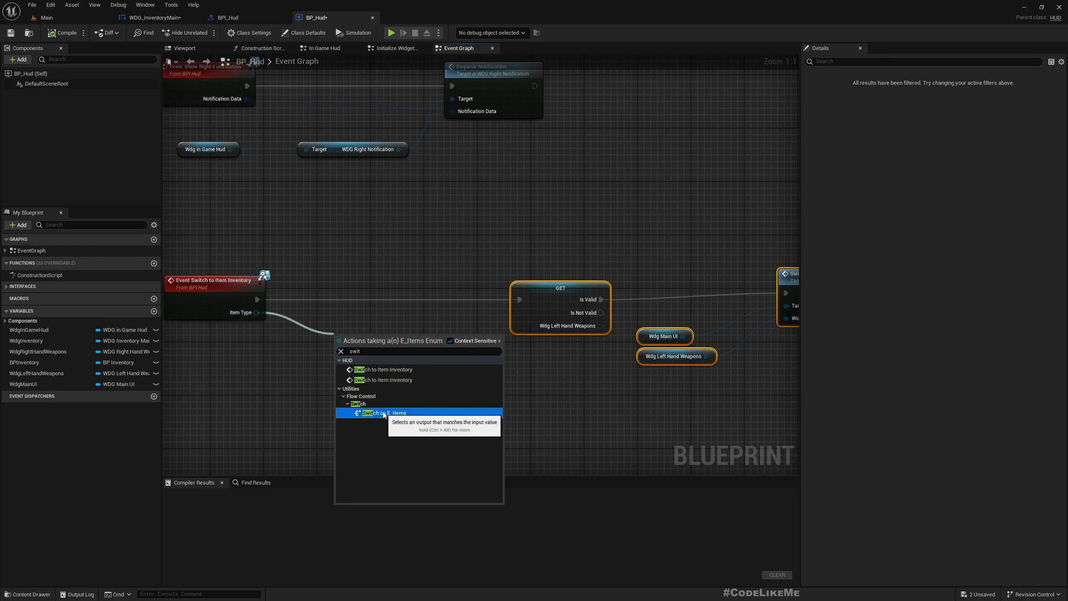
{"action": "left_click", "coordinate": [376, 413]}
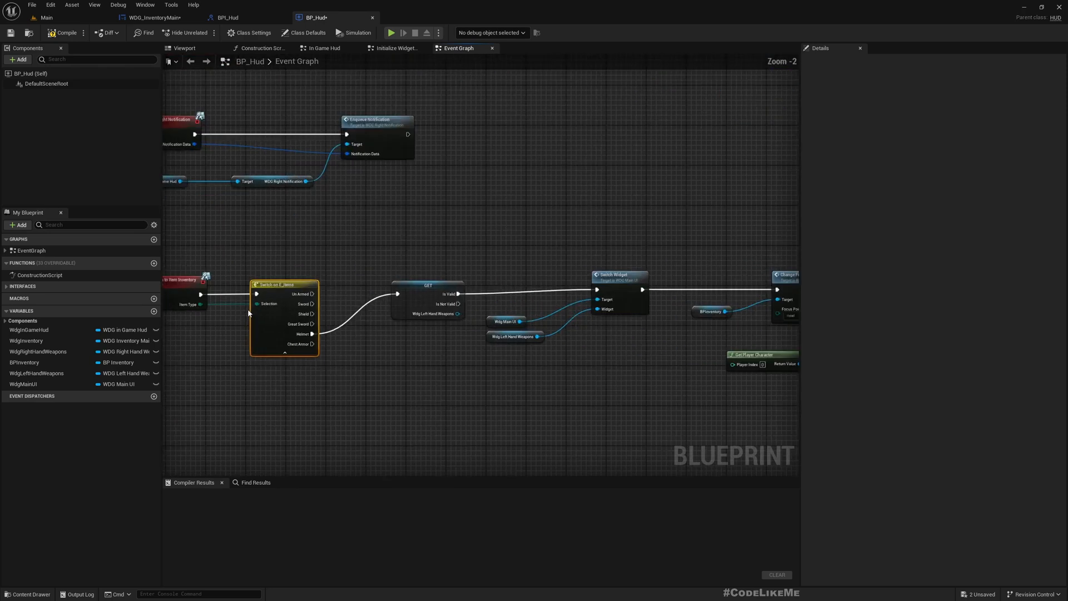
{"action": "scroll", "scroll_direction": "down", "scroll_amount": 3}
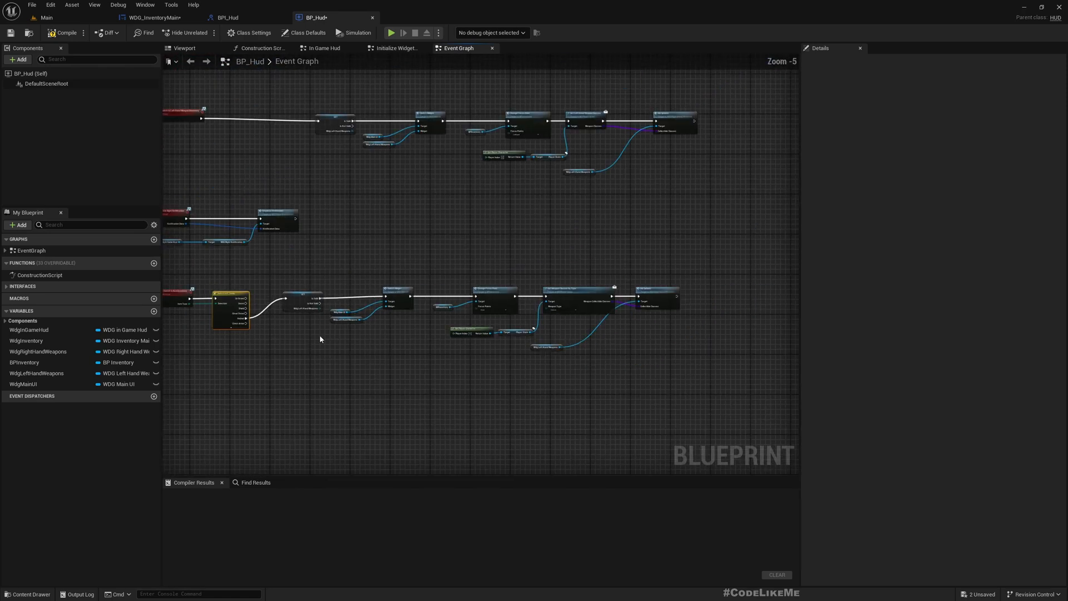
{"action": "mouse_move", "coordinate": [362, 264]}
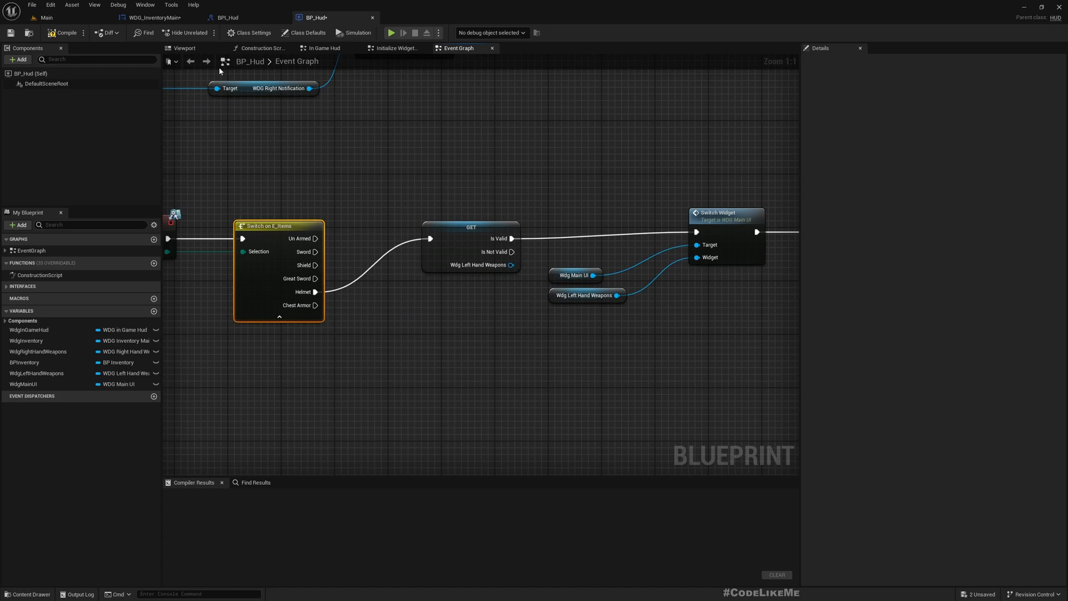
{"action": "left_click", "coordinate": [157, 17]}
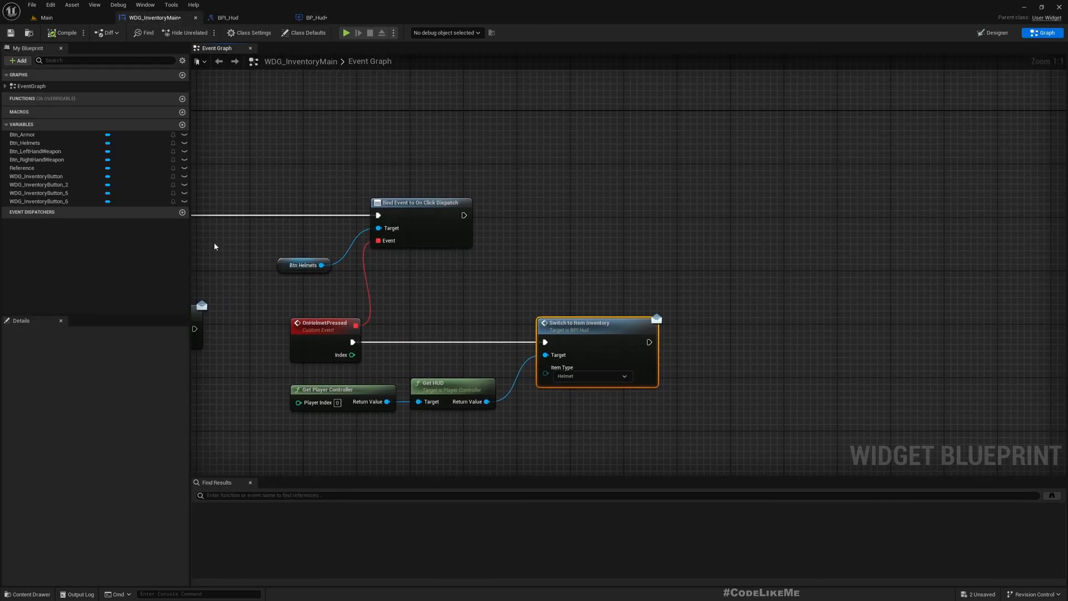
Add a Btn Armor reference and pull a Bind Event node off it.
{"action": "left_click", "coordinate": [22, 134]}
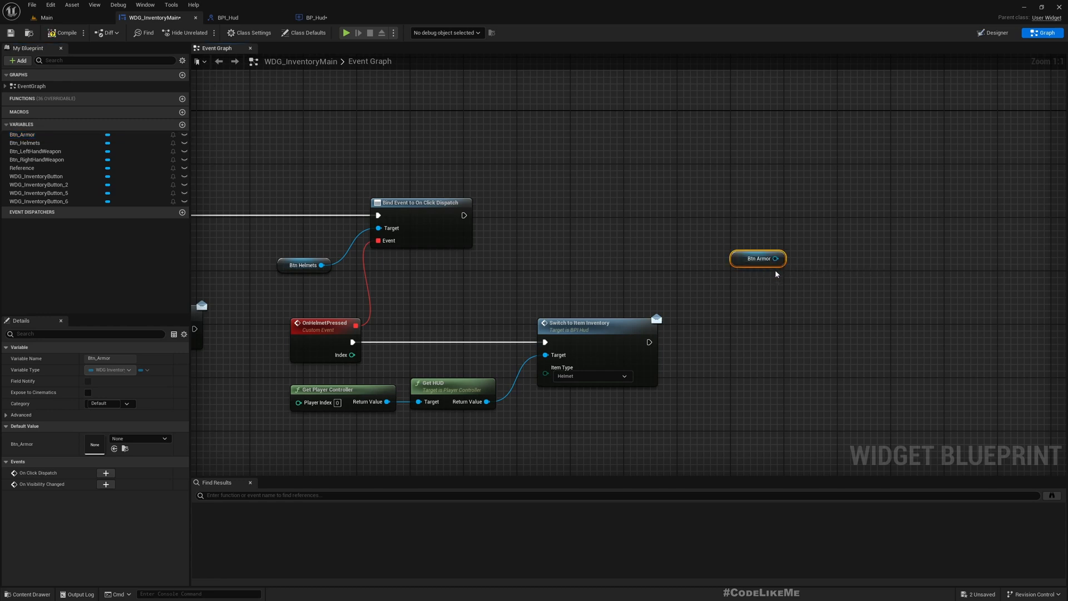
{"action": "left_click_drag", "start_coordinate": [776, 258], "coordinate": [837, 259]}
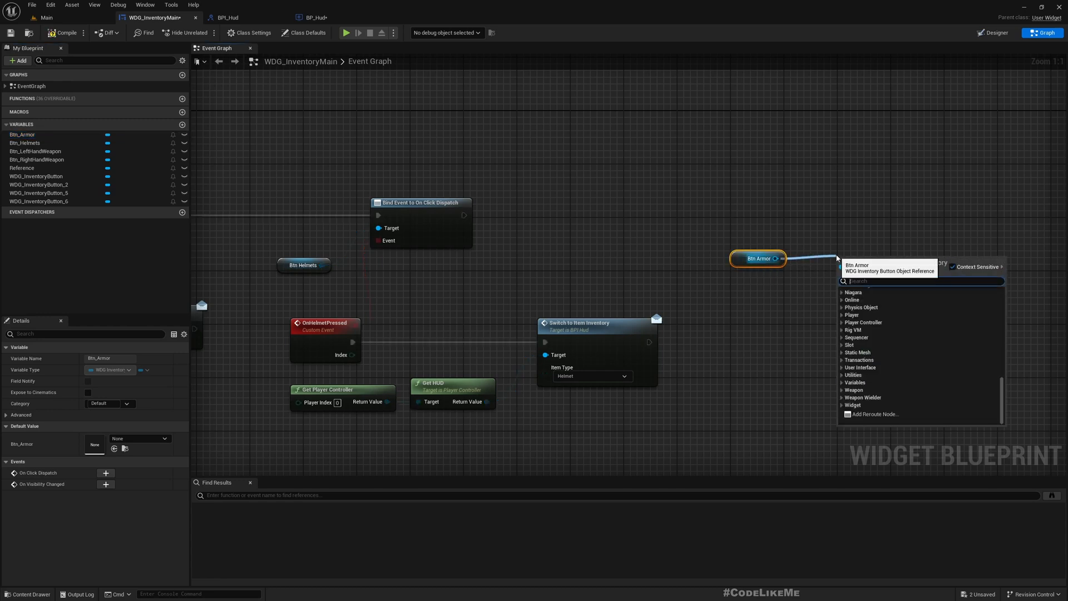
{"action": "type", "text": "bind event"}
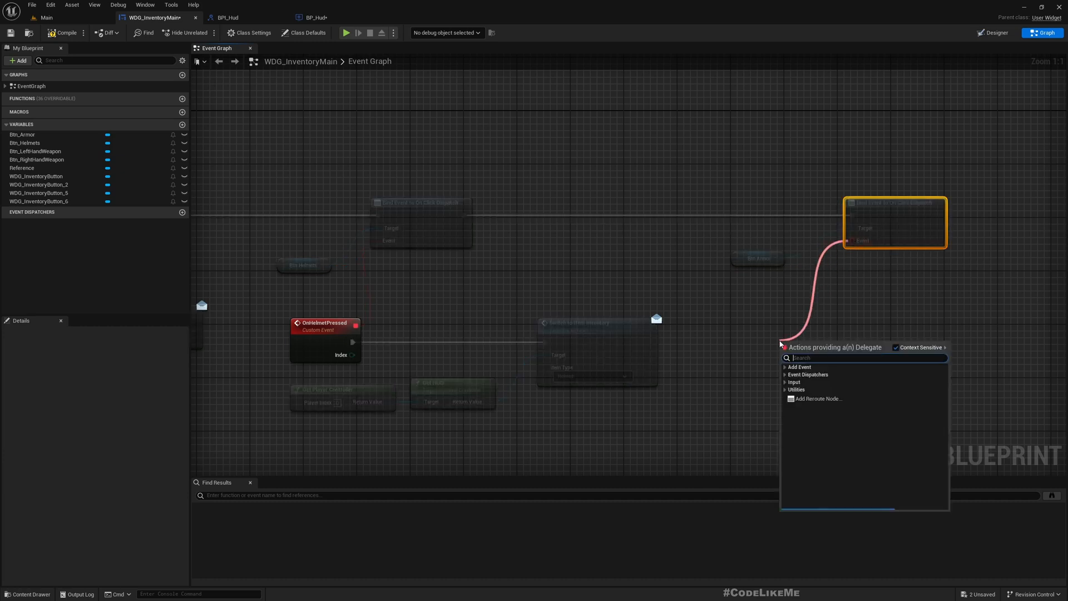
Create a custom armor event wired to Switch to Item Inventory with Chest Armor.
{"action": "type", "text": "cus"}
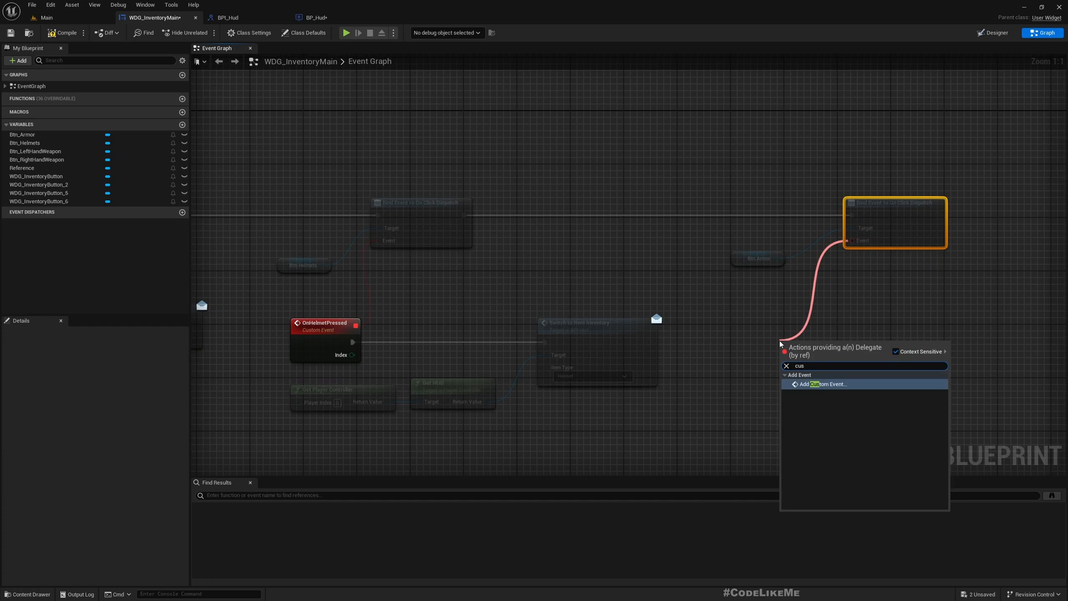
{"action": "left_click", "coordinate": [825, 383]}
{"action": "type", "text": "OnArmorButtonPressed"}
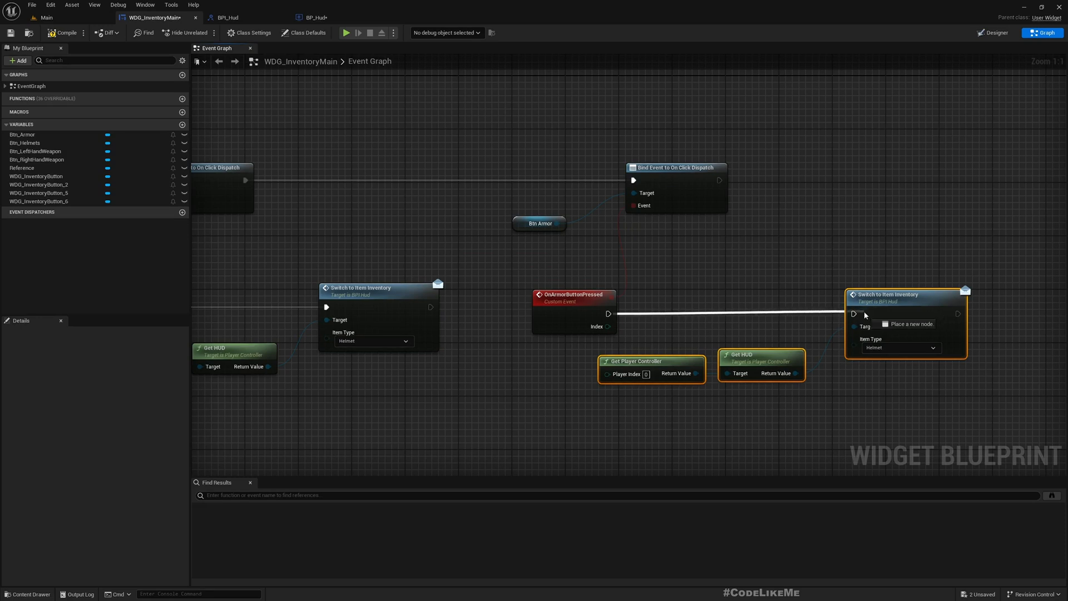
{"action": "left_click", "coordinate": [898, 347]}
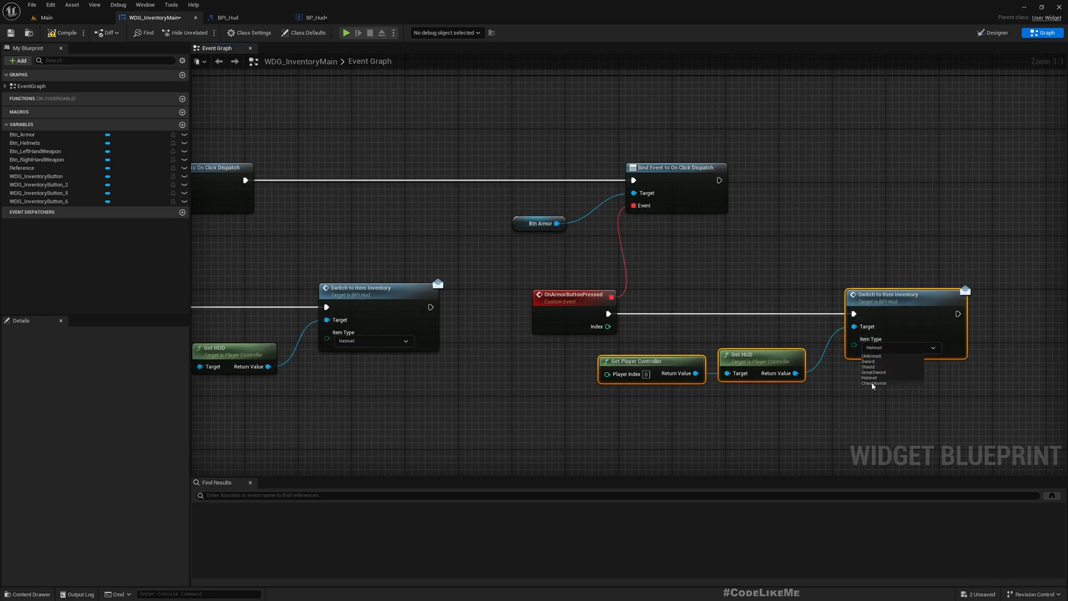
{"action": "left_click", "coordinate": [875, 382]}
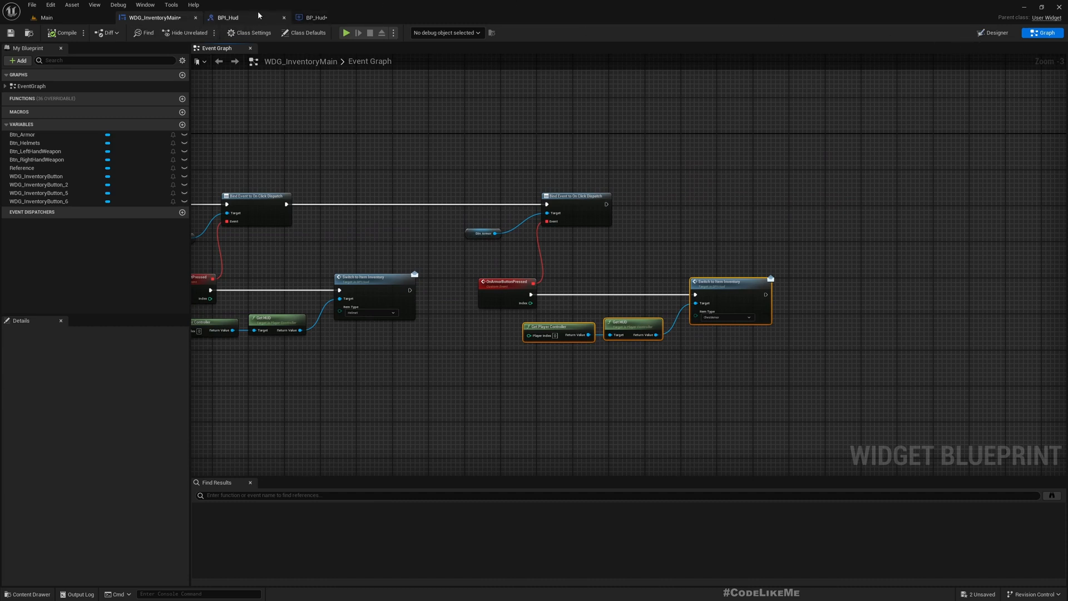
Review the WDG_InventoryMain Designer layout, then return to BP_Hud's Event Graph.
{"action": "left_click", "coordinate": [313, 17]}
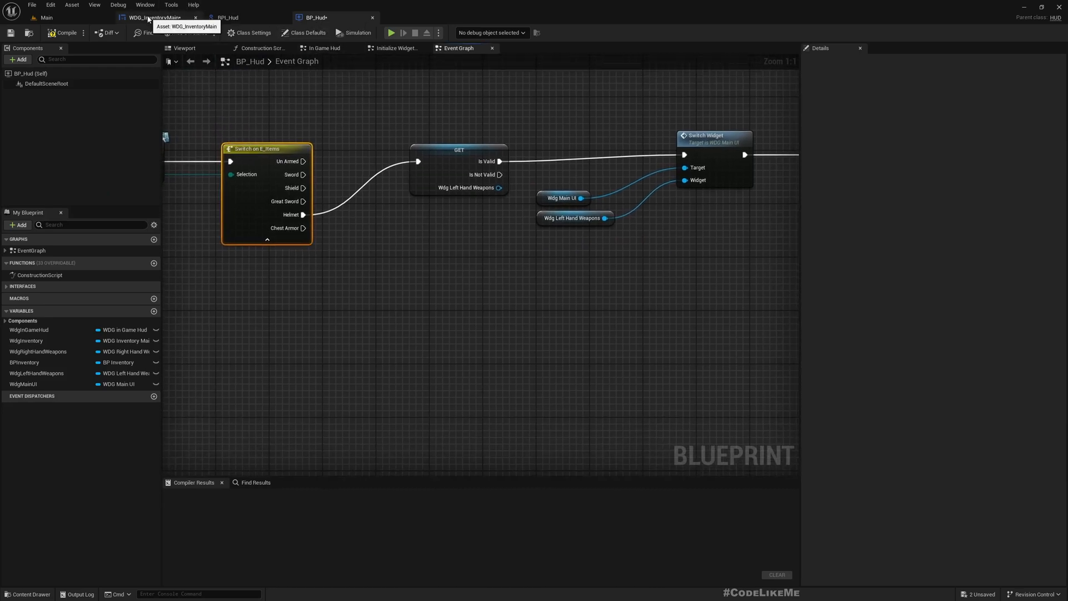
{"action": "left_click", "coordinate": [156, 18]}
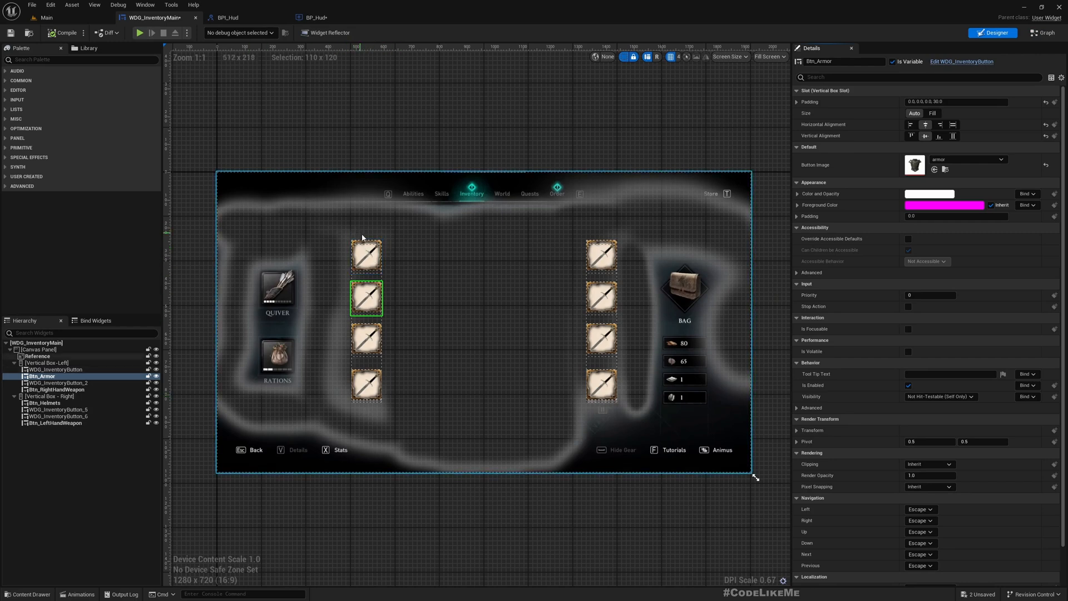
{"action": "left_click", "coordinate": [317, 18]}
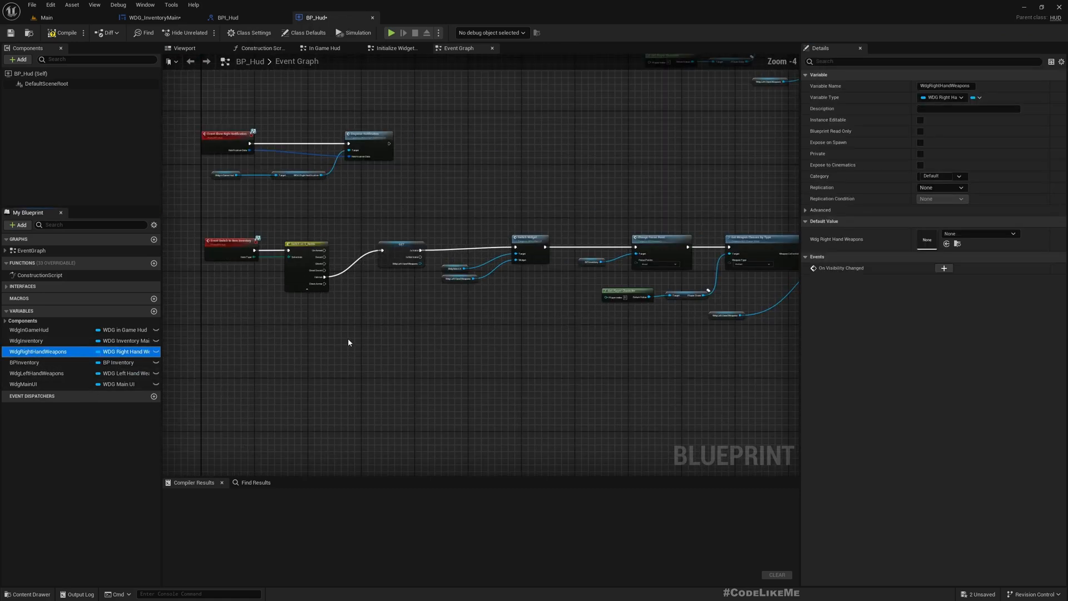
Drag from the Player State pin to add a Get Weapon Classes by Type node.
{"action": "scroll", "scroll_direction": "down", "scroll_amount": 3}
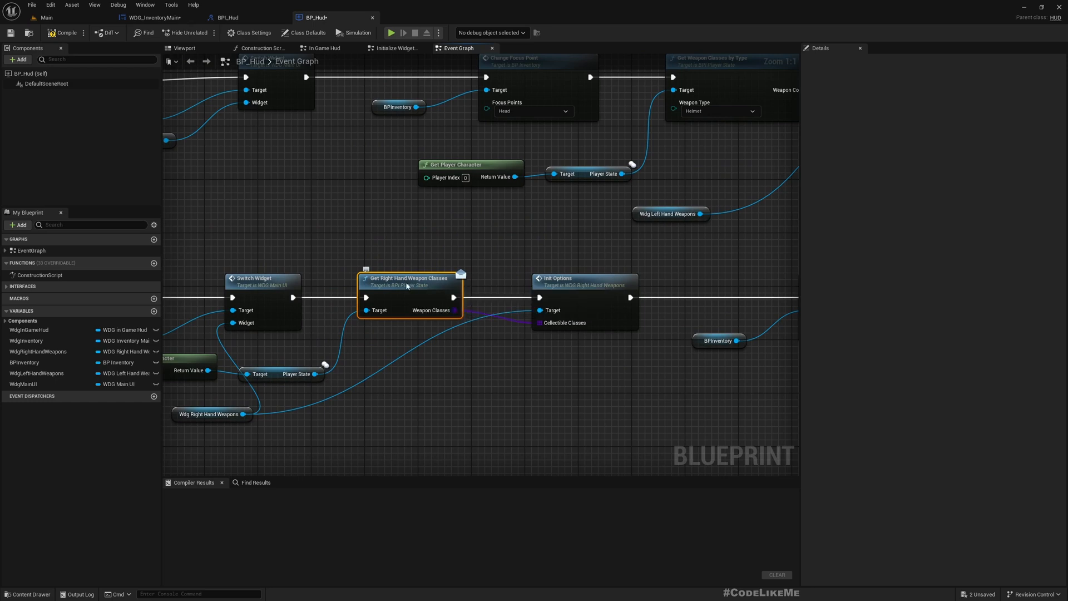
{"action": "left_click_drag", "start_coordinate": [313, 373], "coordinate": [370, 393]}
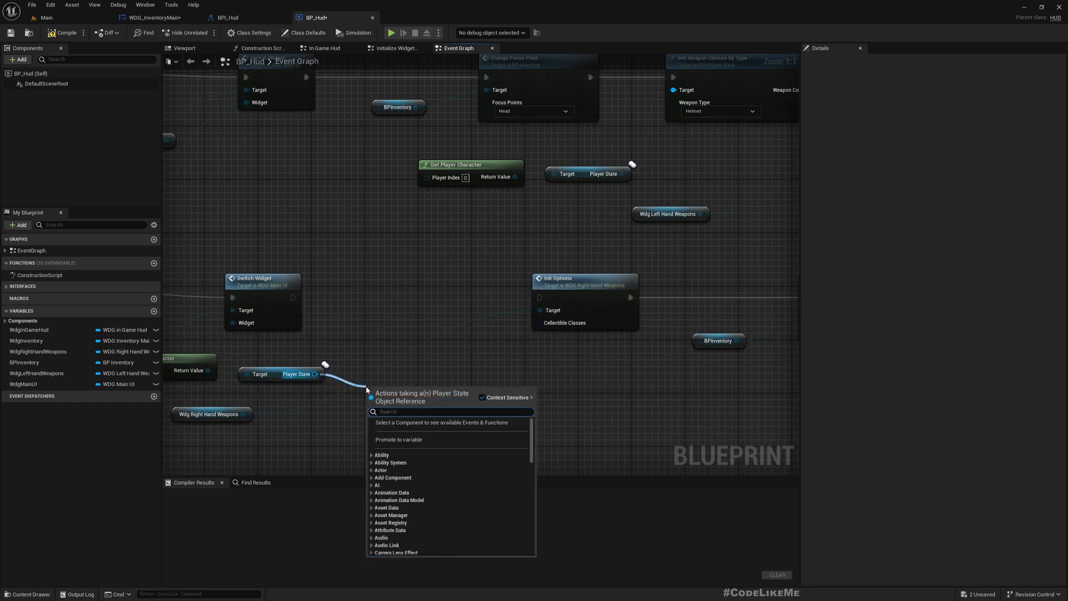
{"action": "type", "text": "getitem"}
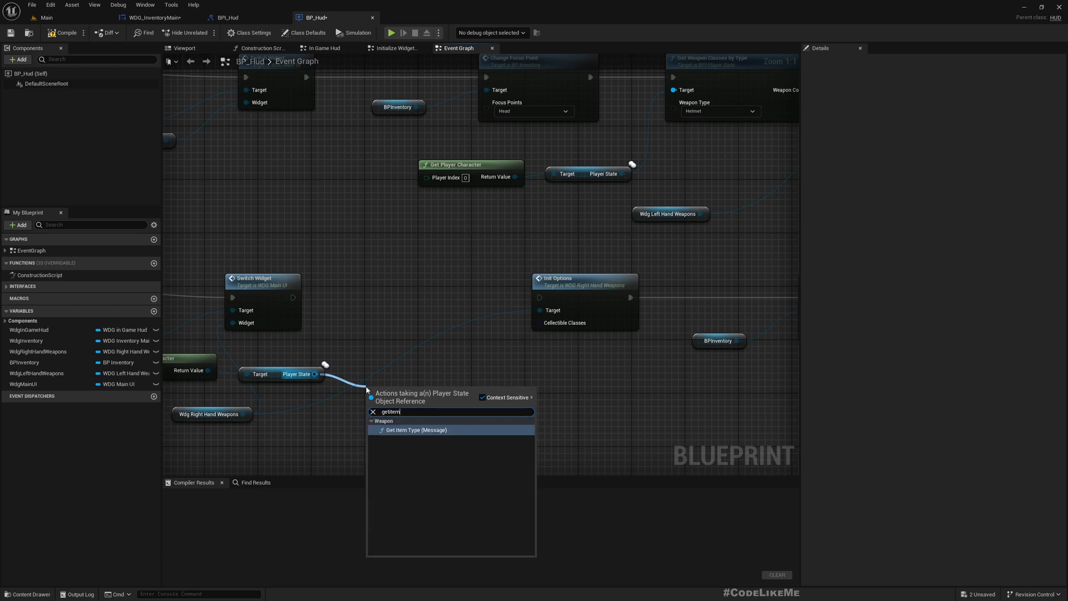
{"action": "type", "text": "GetI"}
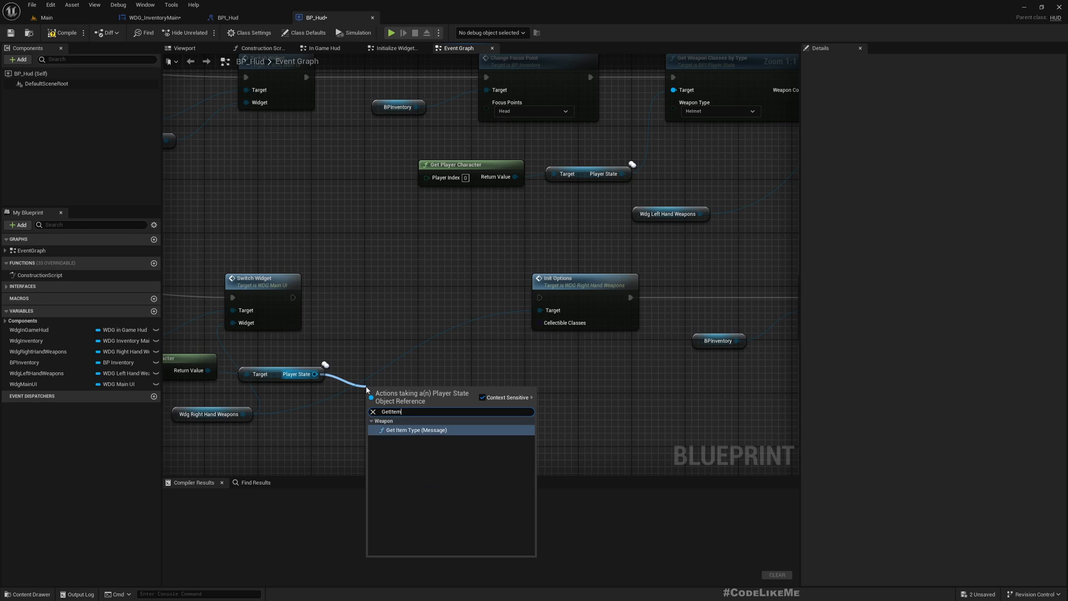
{"action": "mouse_move", "coordinate": [388, 280]}
{"action": "type", "text": "Weapon"}
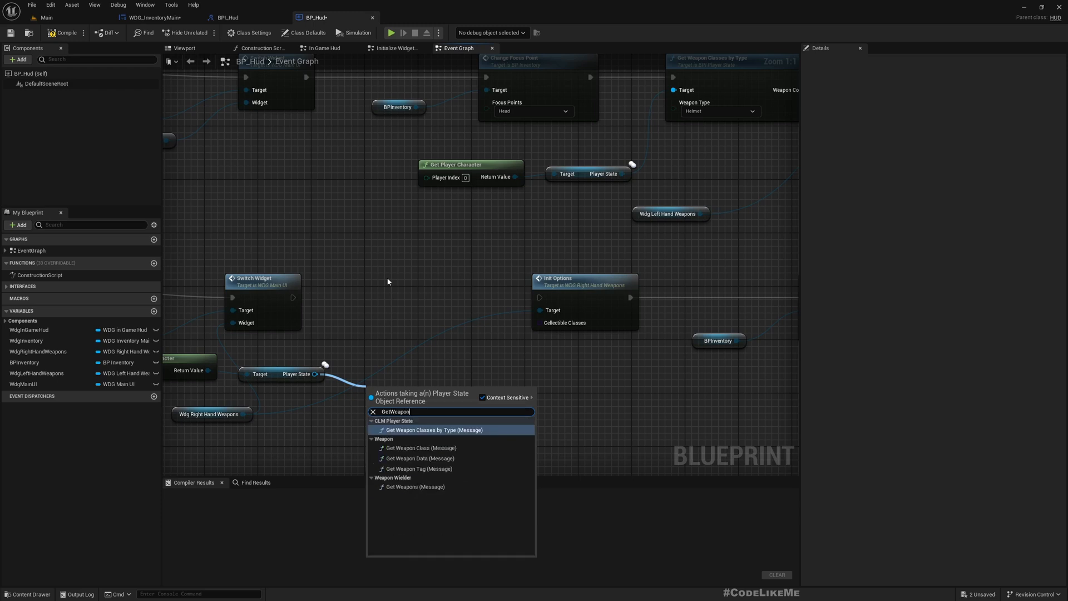
{"action": "left_click", "coordinate": [433, 430]}
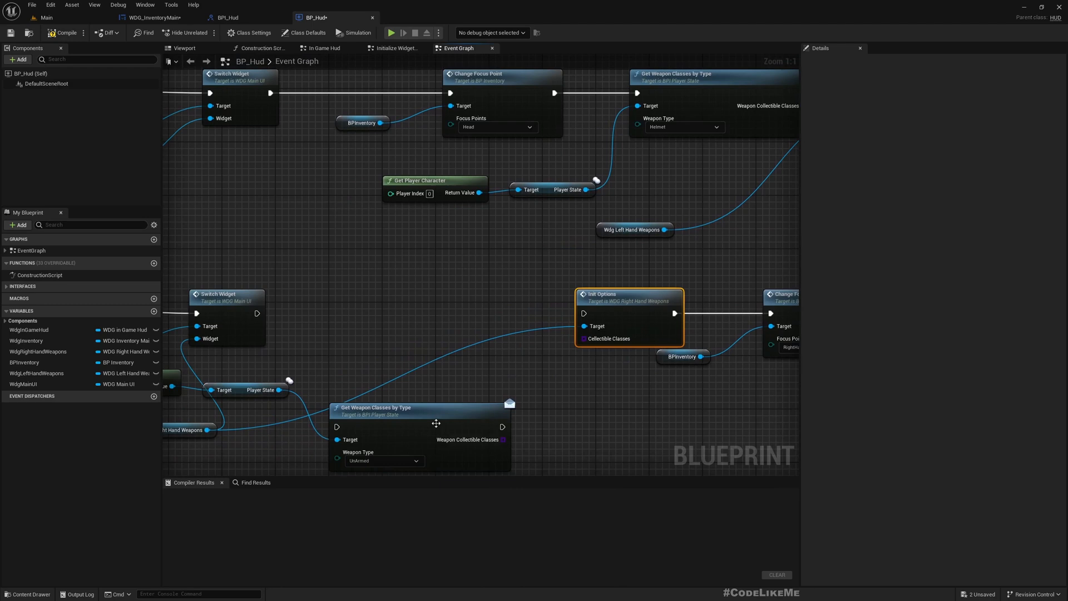
Feed ChestArmor weapon classes into Init Options' Collectible Classes pin.
{"action": "left_click_drag", "start_coordinate": [422, 422], "coordinate": [413, 324]}
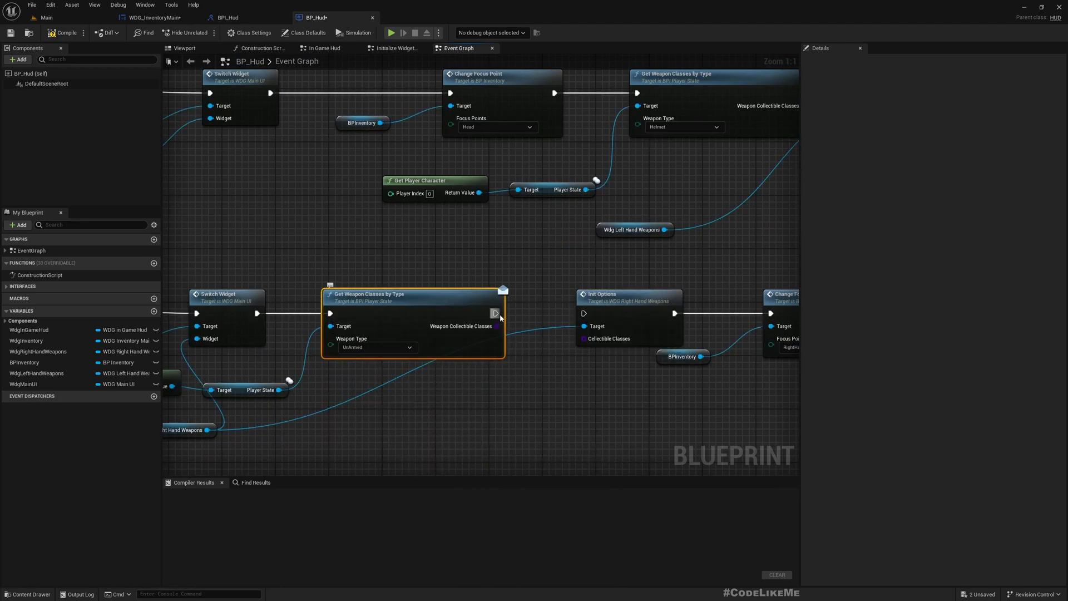
{"action": "left_click_drag", "start_coordinate": [497, 314], "coordinate": [583, 313]}
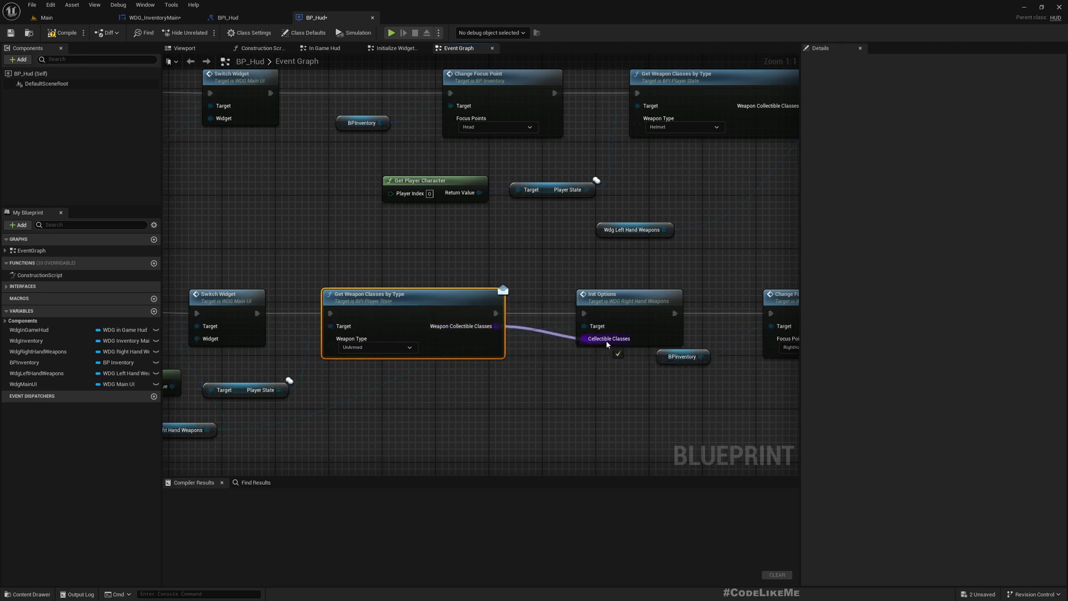
{"action": "left_click", "coordinate": [379, 347]}
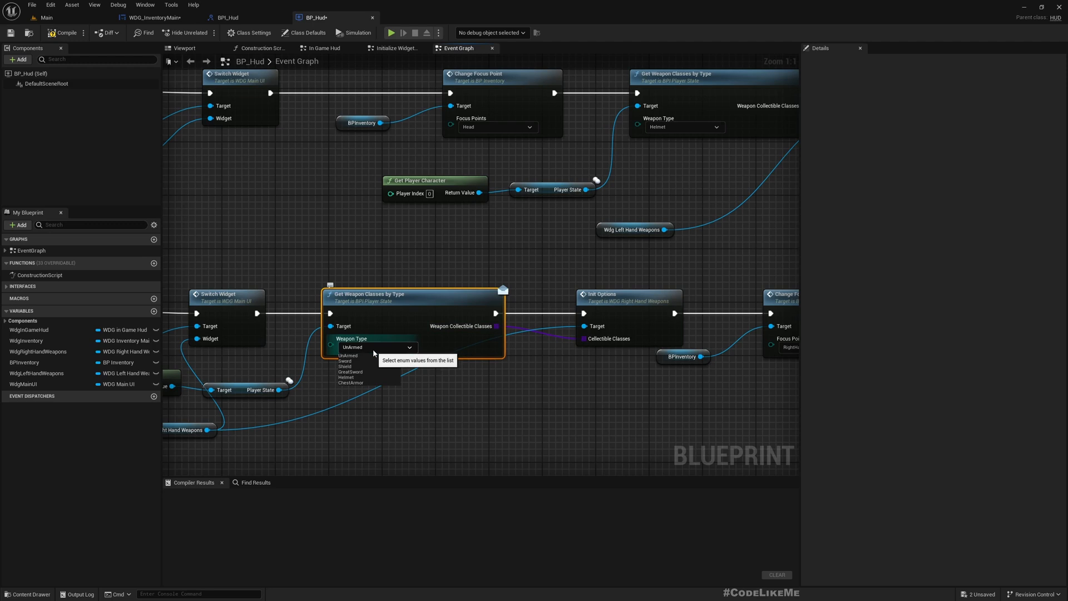
{"action": "left_click", "coordinate": [349, 382]}
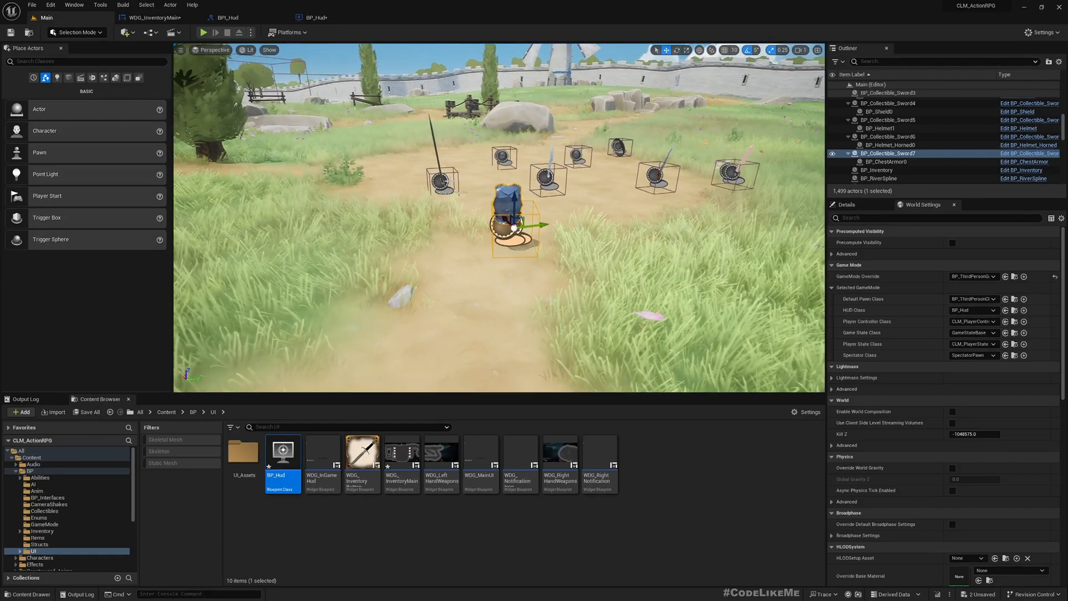
Play test and open the chest armor inventory list to verify it shows armor.
{"action": "left_click", "coordinate": [203, 33]}
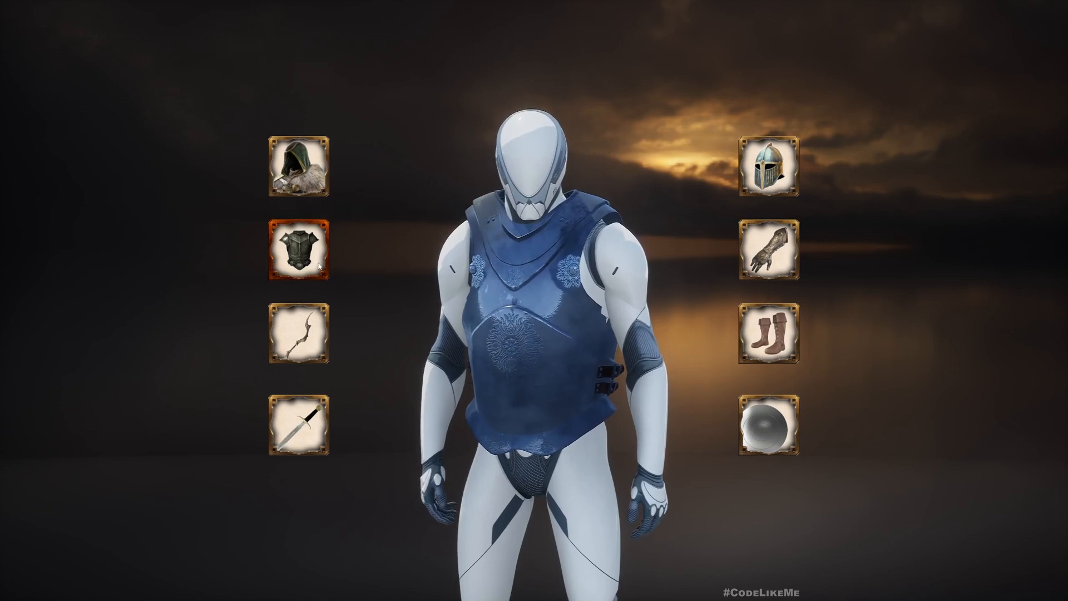
{"action": "left_click", "coordinate": [298, 254]}
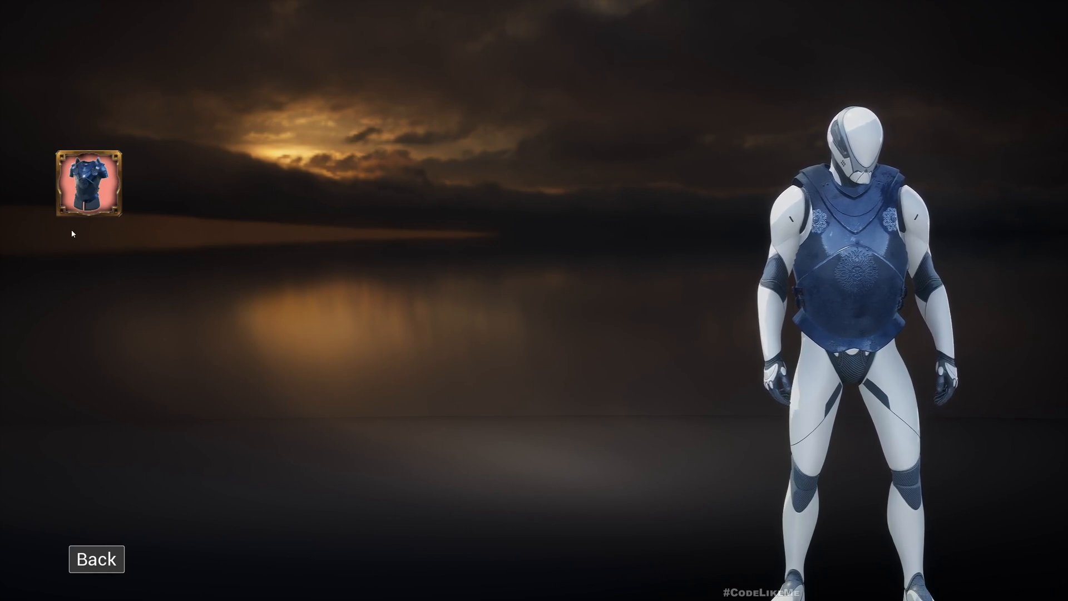
{"action": "left_click", "coordinate": [96, 559]}
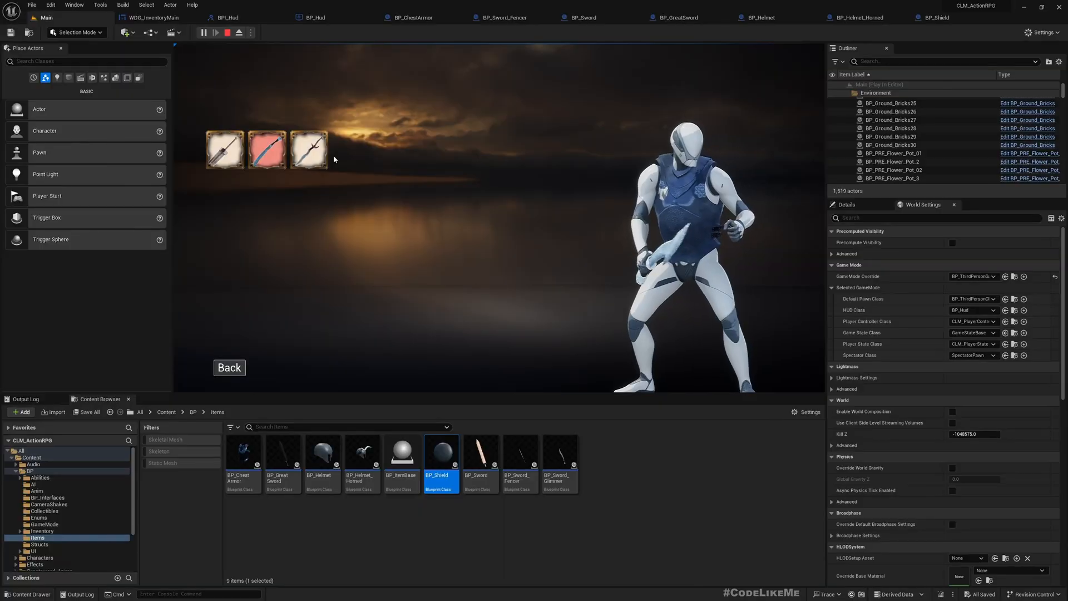
Inspect BP_ChestArmor's defaults, then stop the play test from the Main level.
{"action": "left_click", "coordinate": [404, 17]}
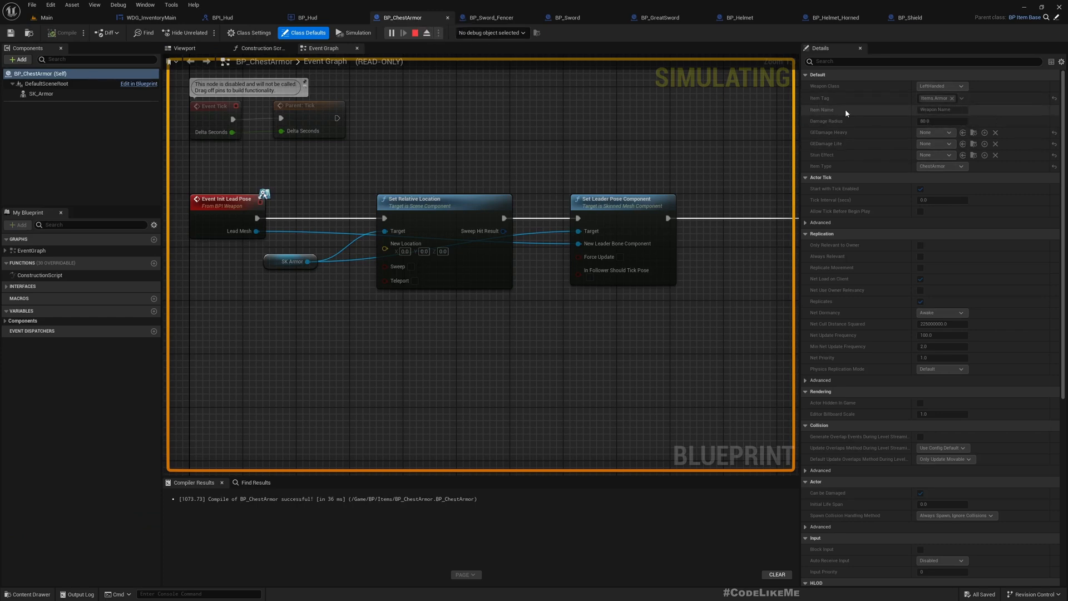
{"action": "left_click", "coordinate": [742, 17]}
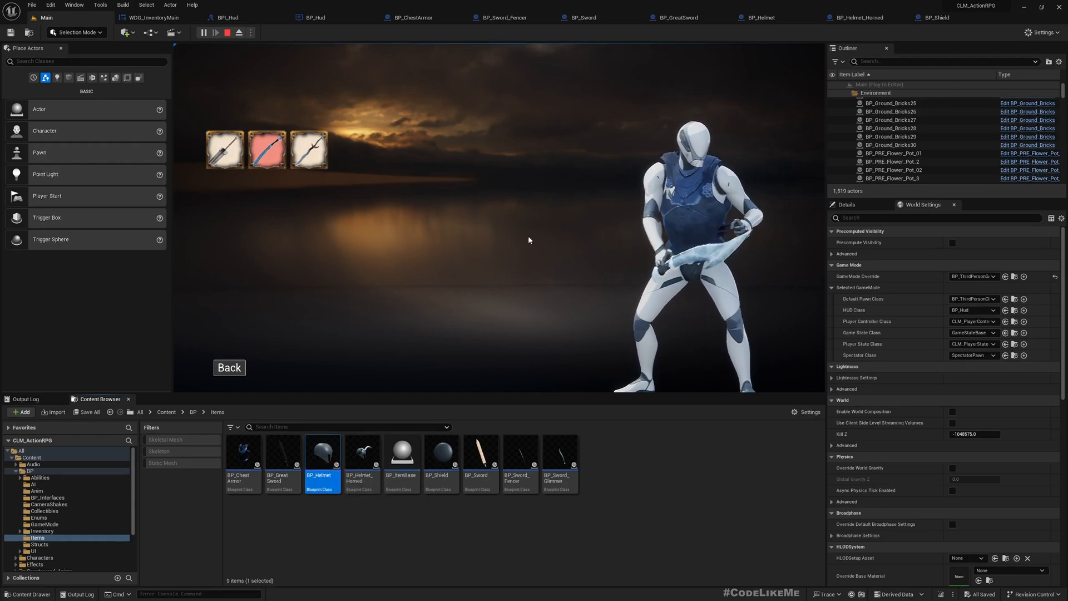
{"action": "left_click", "coordinate": [227, 32]}
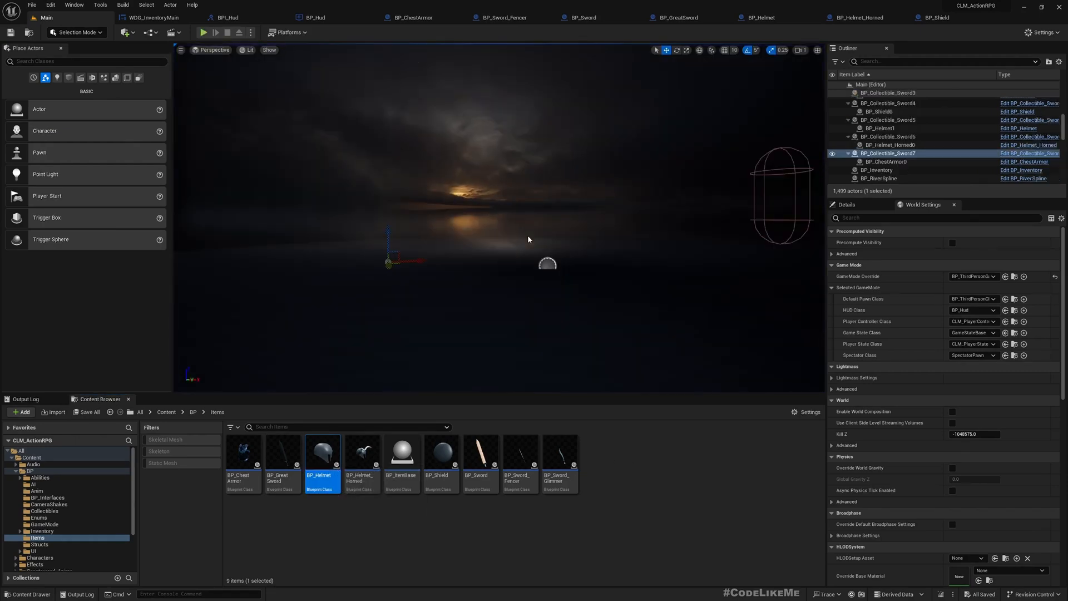
{"action": "left_click", "coordinate": [664, 17]}
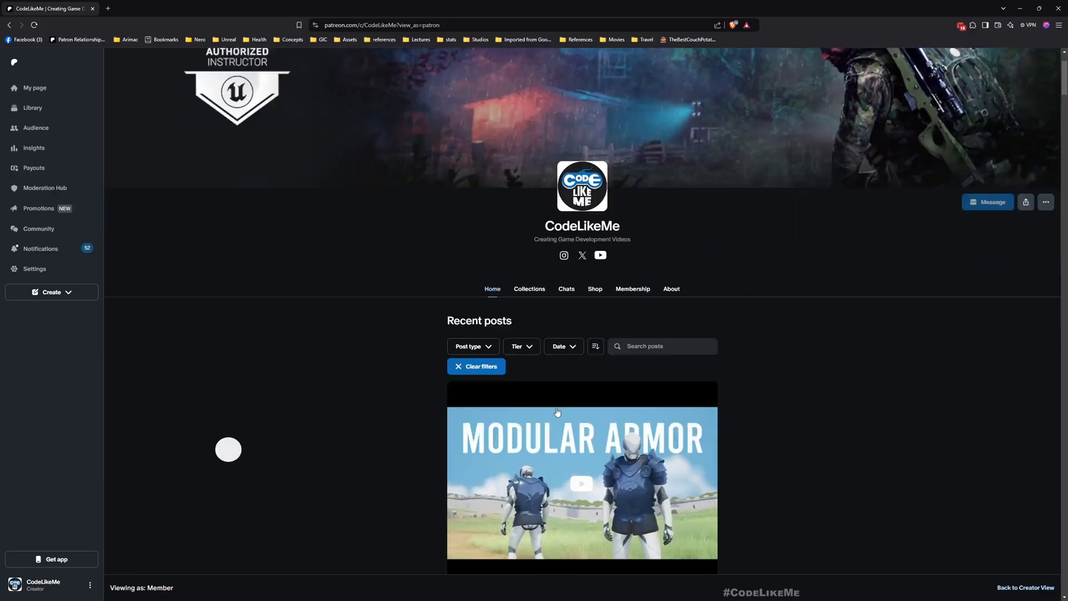
Scroll the Patreon Recent posts feed down to the Great Sword Gameplay Tags episode.
{"action": "scroll", "scroll_direction": "down", "scroll_amount": 3}
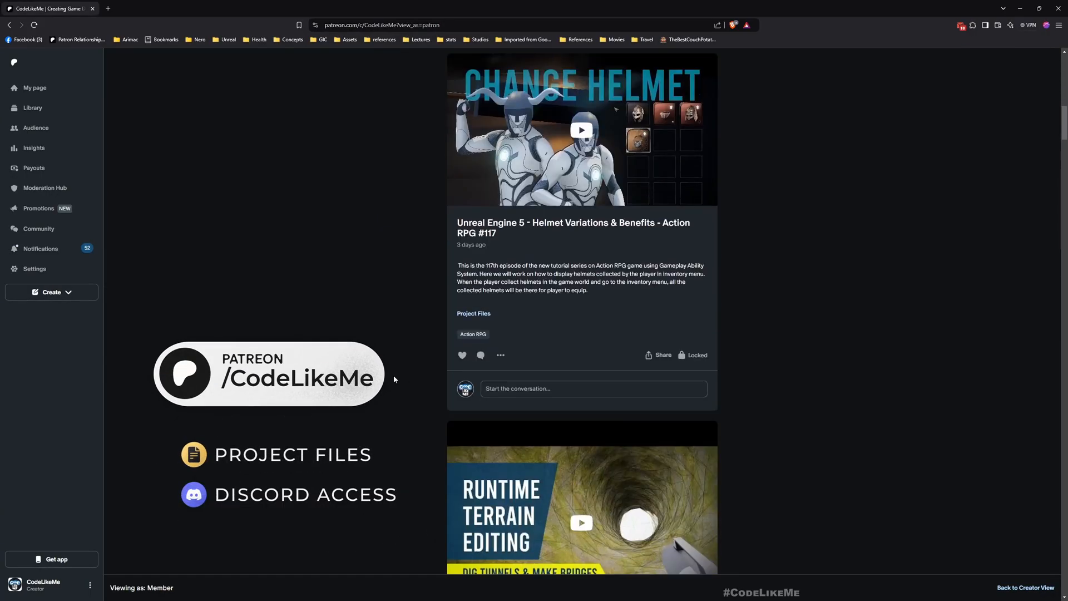
{"action": "scroll", "scroll_direction": "down", "scroll_amount": 3}
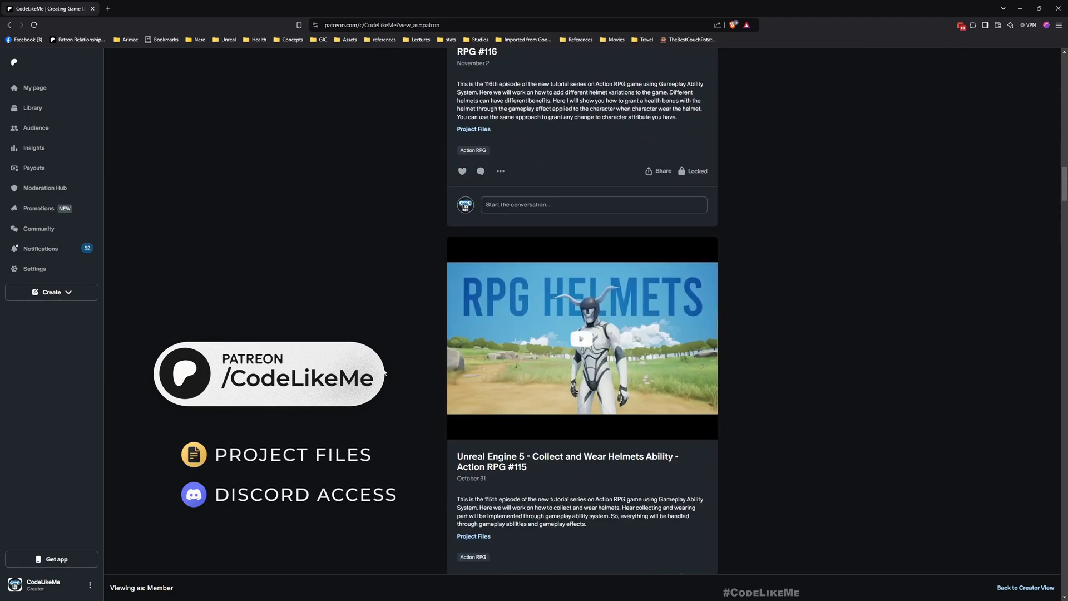
{"action": "scroll", "scroll_direction": "down", "scroll_amount": 3}
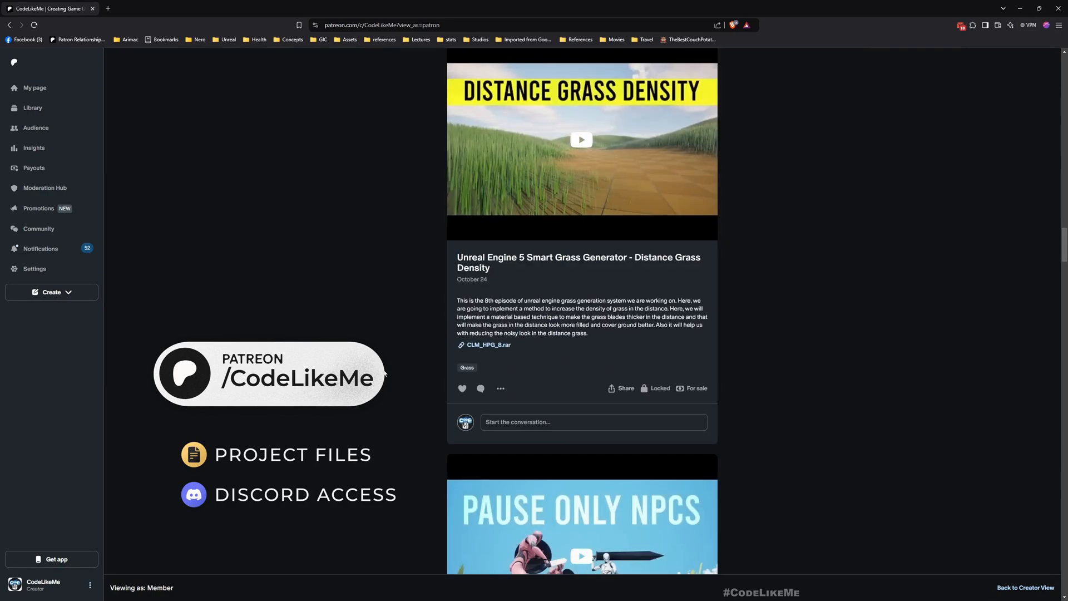
{"action": "scroll", "scroll_direction": "down", "scroll_amount": 3}
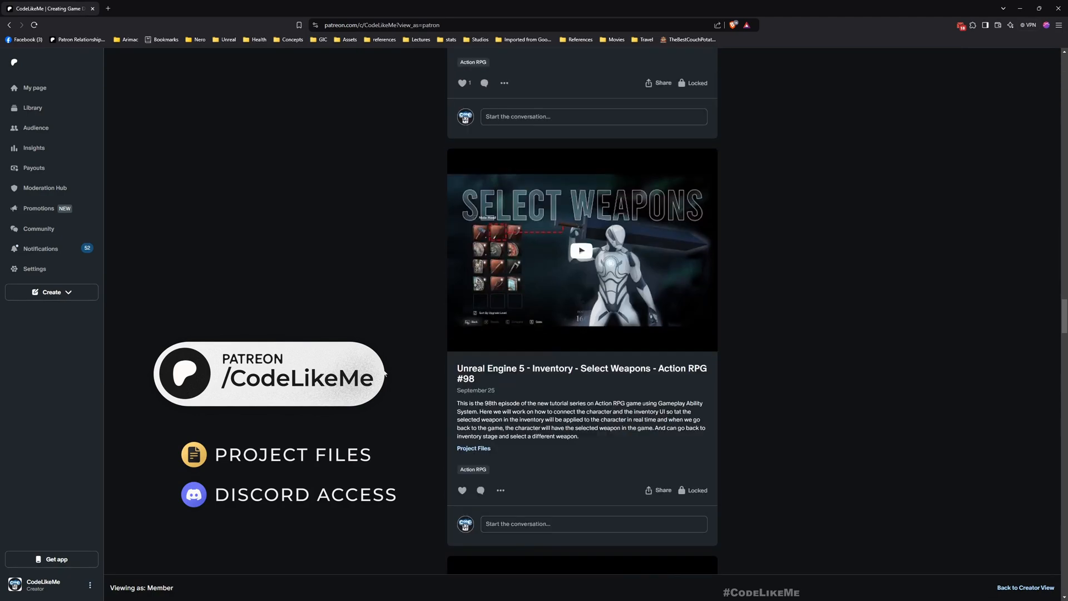
{"action": "scroll", "scroll_direction": "down", "scroll_amount": 3}
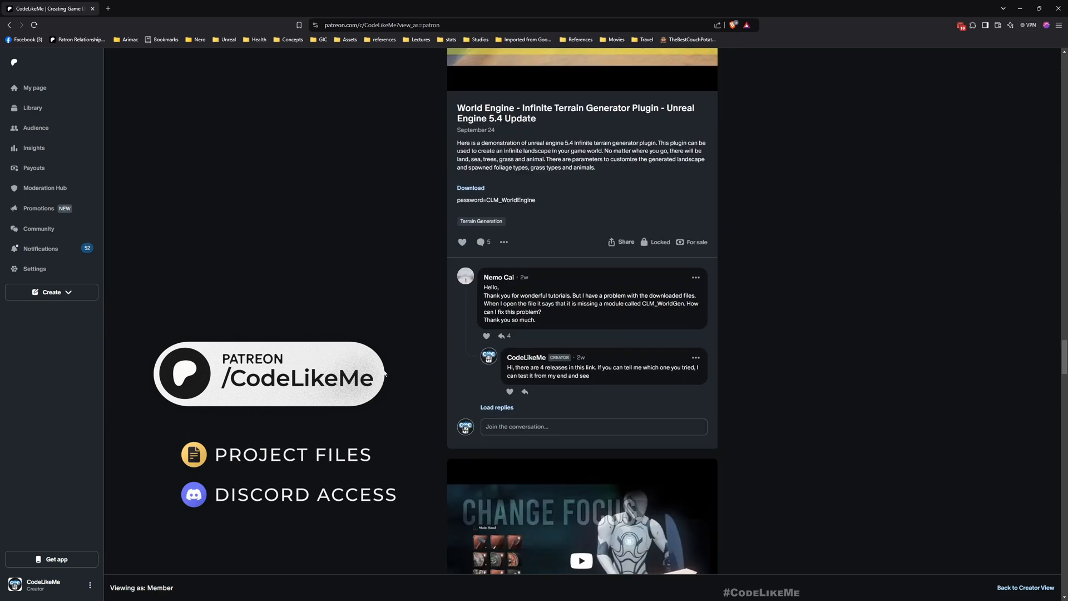
{"action": "scroll", "scroll_direction": "down", "scroll_amount": 3}
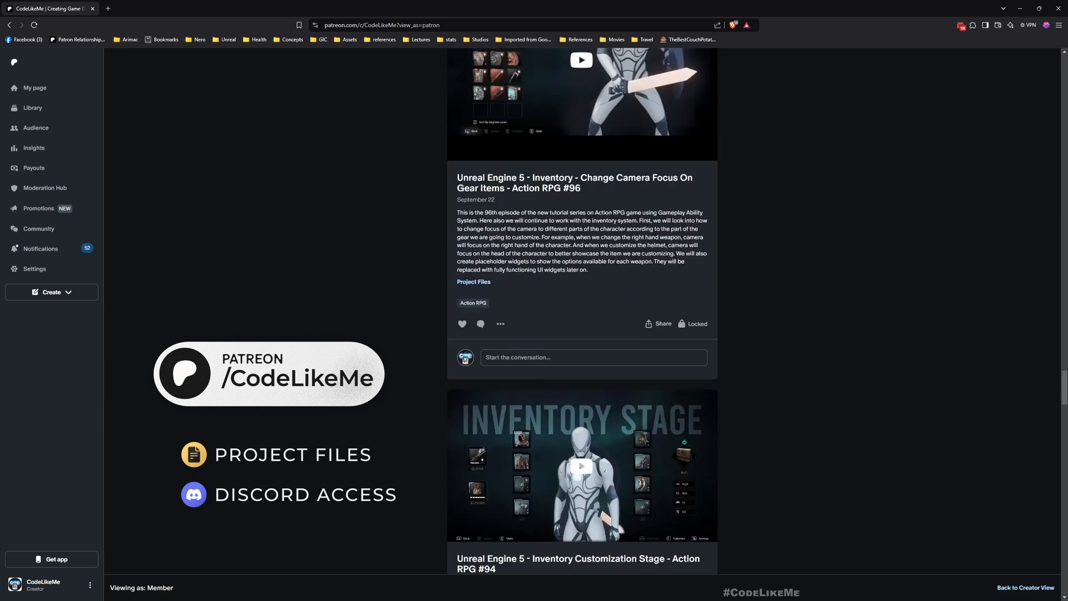
{"action": "scroll", "scroll_direction": "down", "scroll_amount": 3}
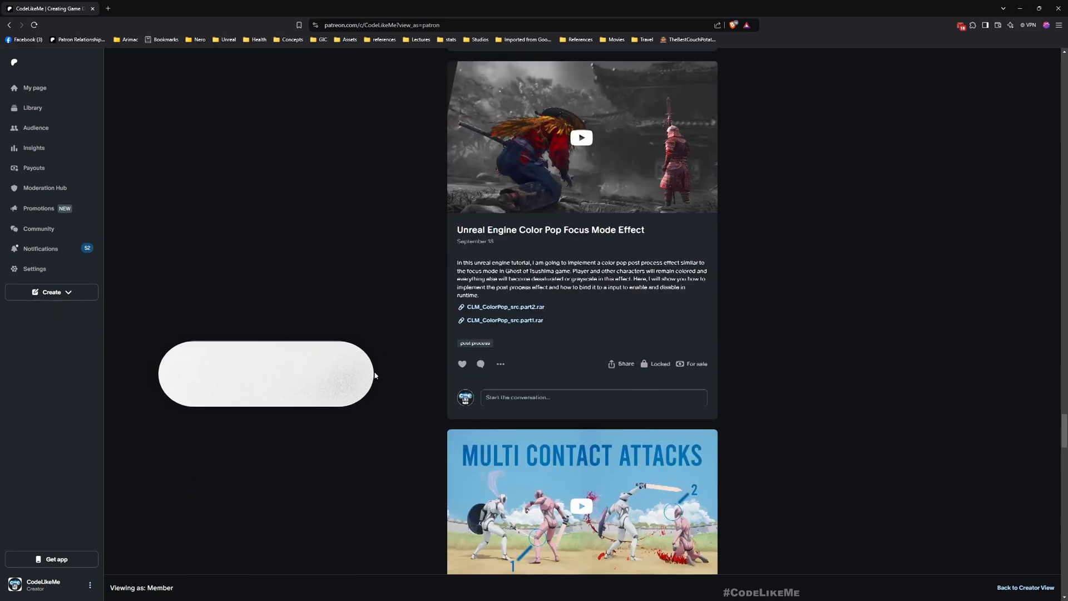
{"action": "scroll", "scroll_direction": "down", "scroll_amount": 3}
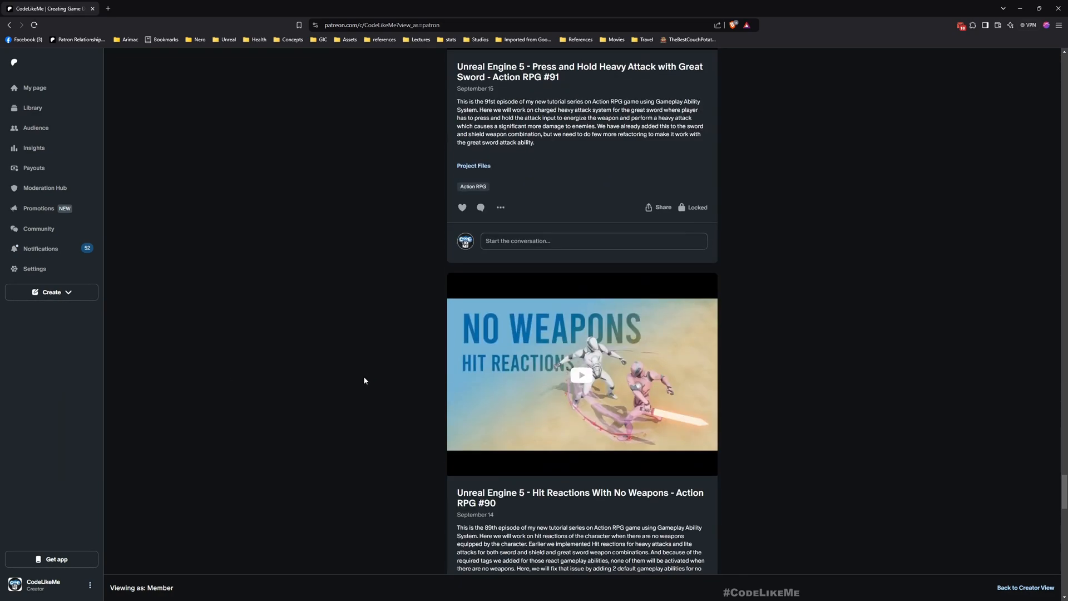
{"action": "scroll", "scroll_direction": "down", "scroll_amount": 3}
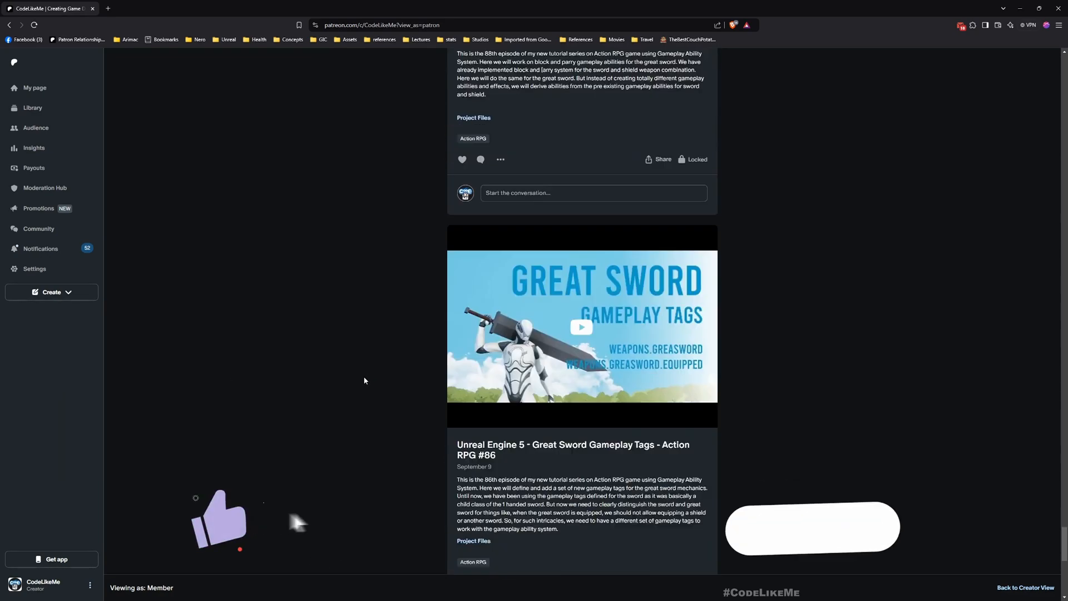